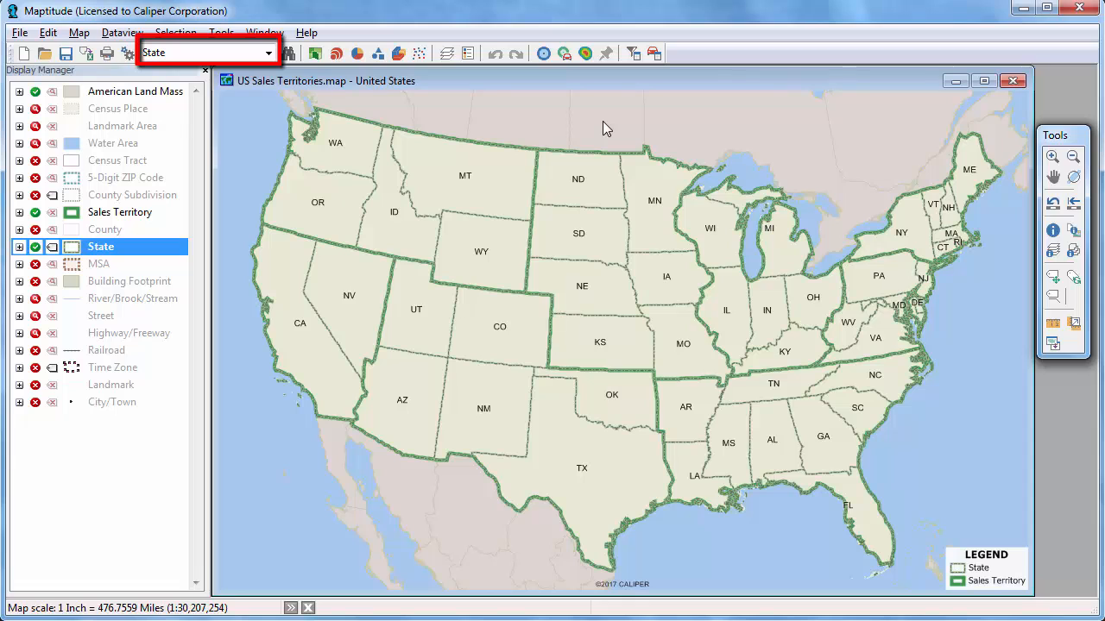
Make Sales Territory the working layer of the US sales territories map
{"action": "left_click", "coordinate": [267, 52]}
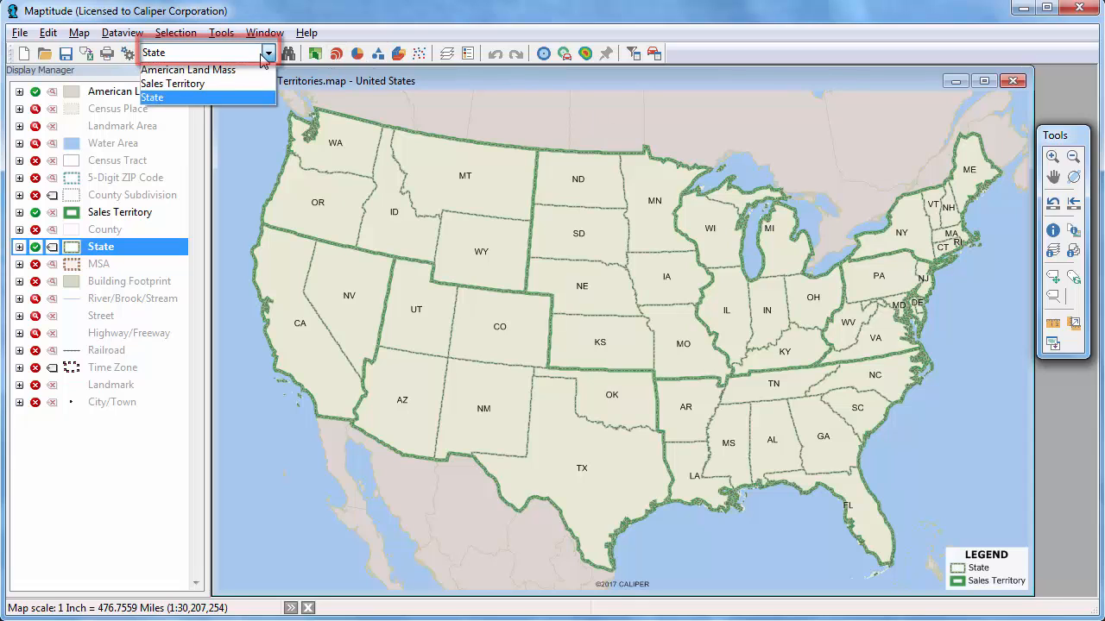
{"action": "left_click", "coordinate": [173, 82]}
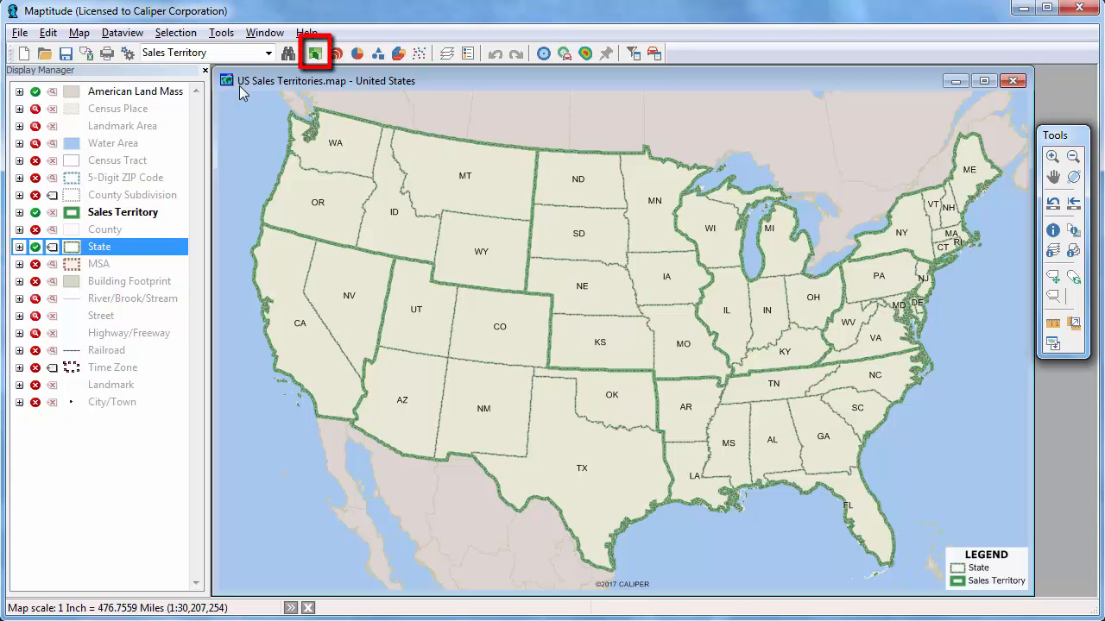
Shade the sales territories by Total Sales with a colour theme in eight classes
{"action": "left_click", "coordinate": [316, 52]}
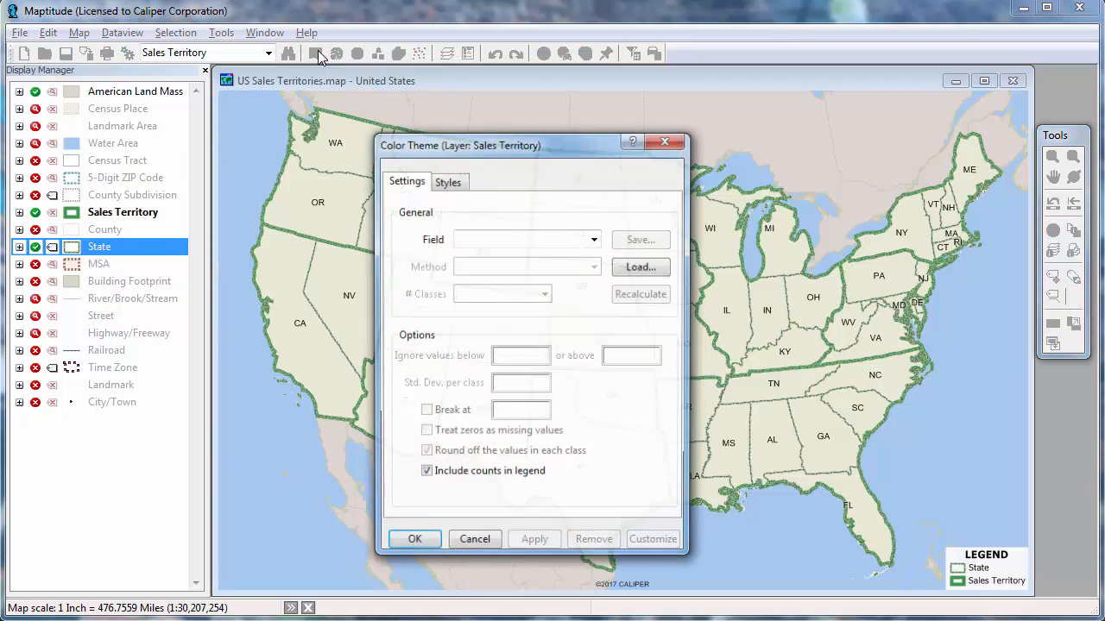
{"action": "left_click", "coordinate": [594, 238]}
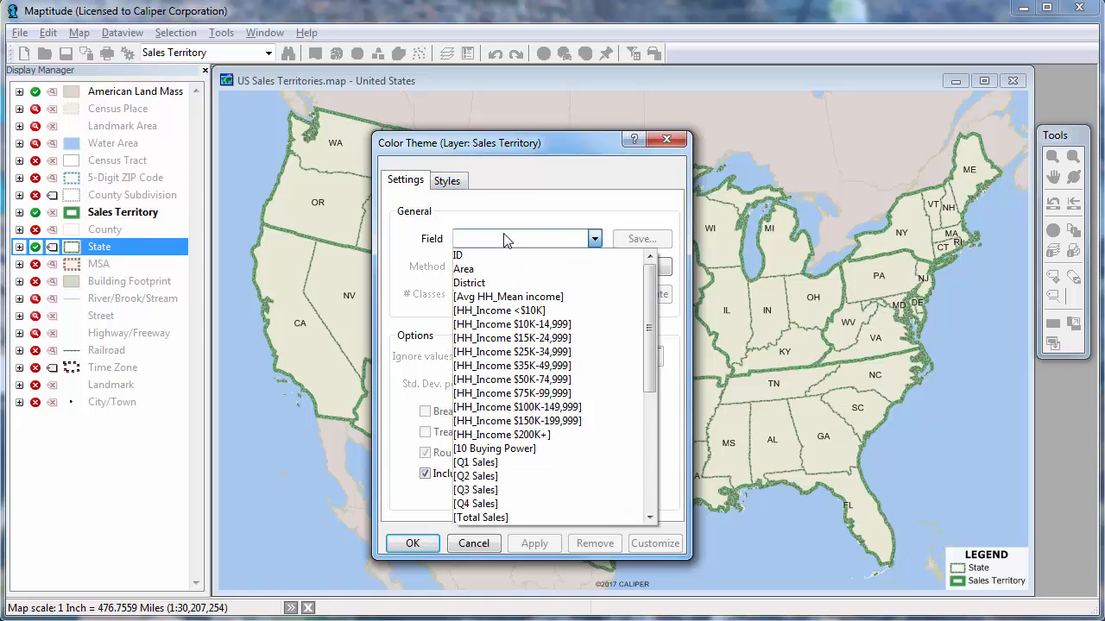
{"action": "left_click", "coordinate": [480, 518]}
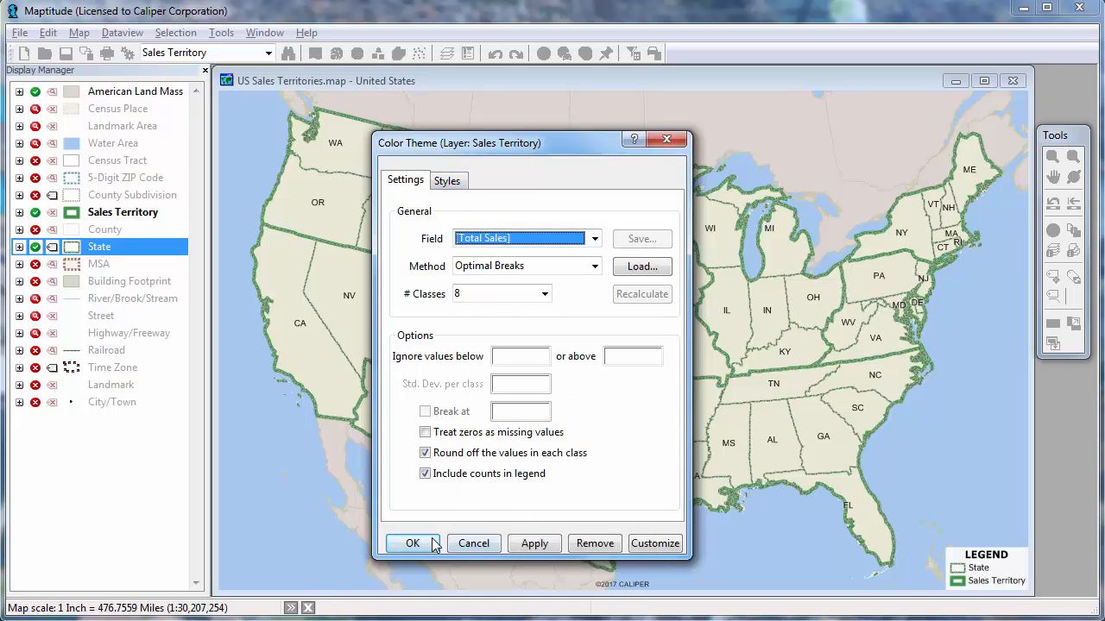
{"action": "left_click", "coordinate": [411, 544]}
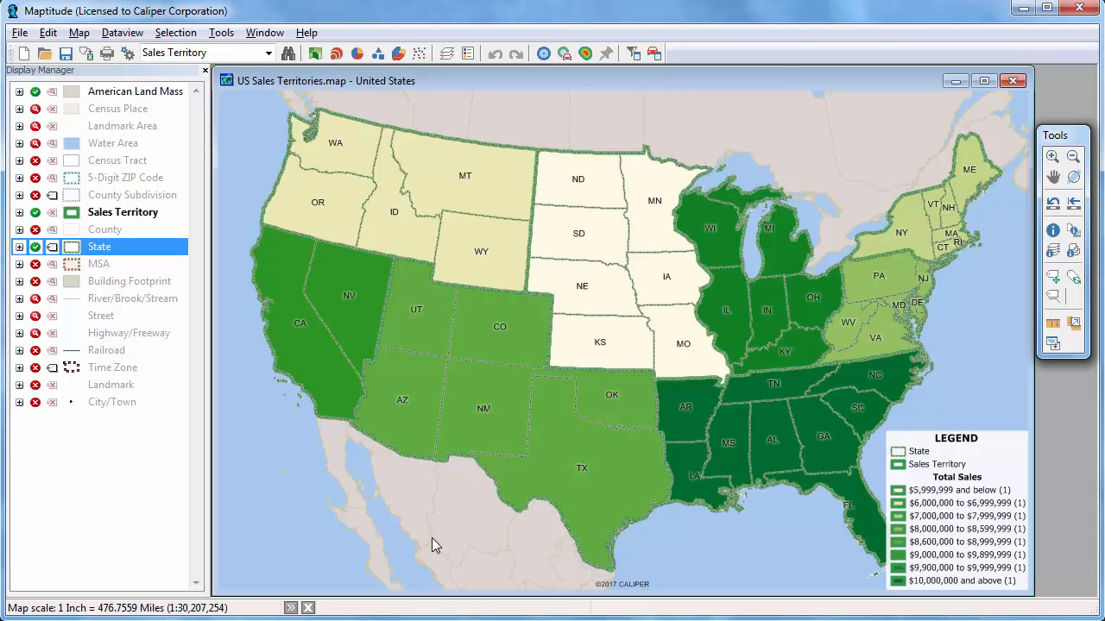
{"action": "mouse_move", "coordinate": [414, 373]}
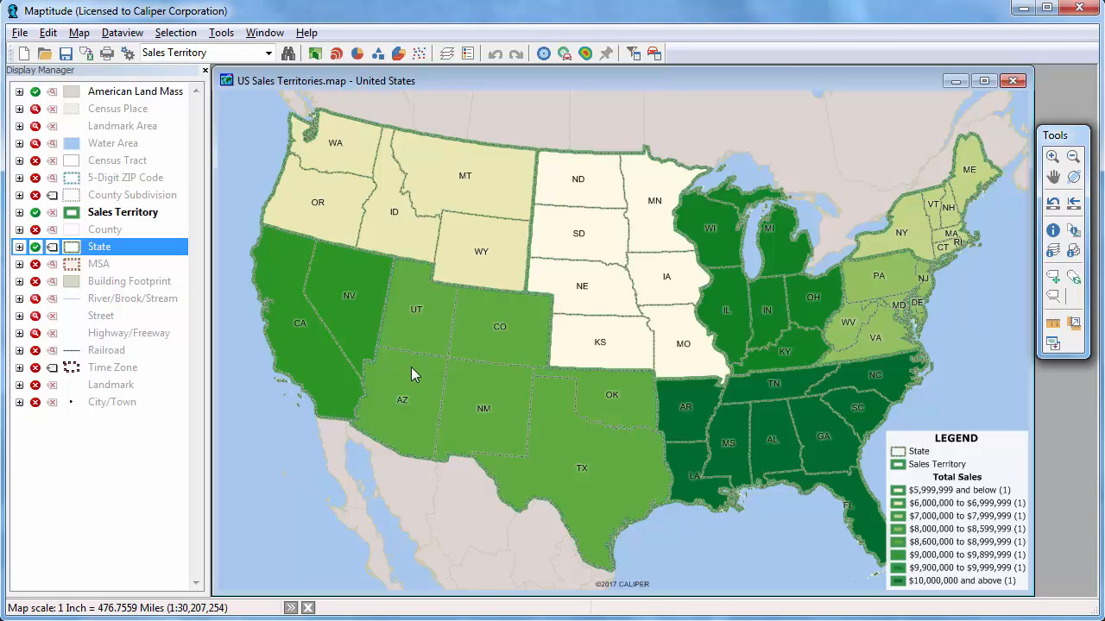
Reopen the Total Sales colour theme and keep Optimal Breaks as the classification method
{"action": "left_click", "coordinate": [335, 54]}
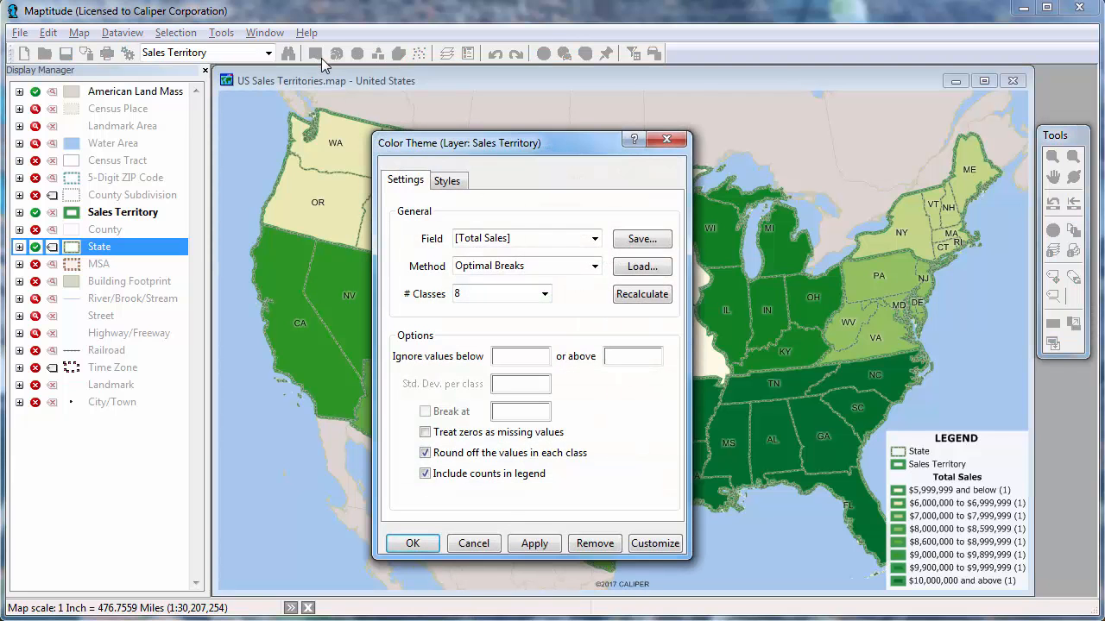
{"action": "left_click", "coordinate": [593, 266]}
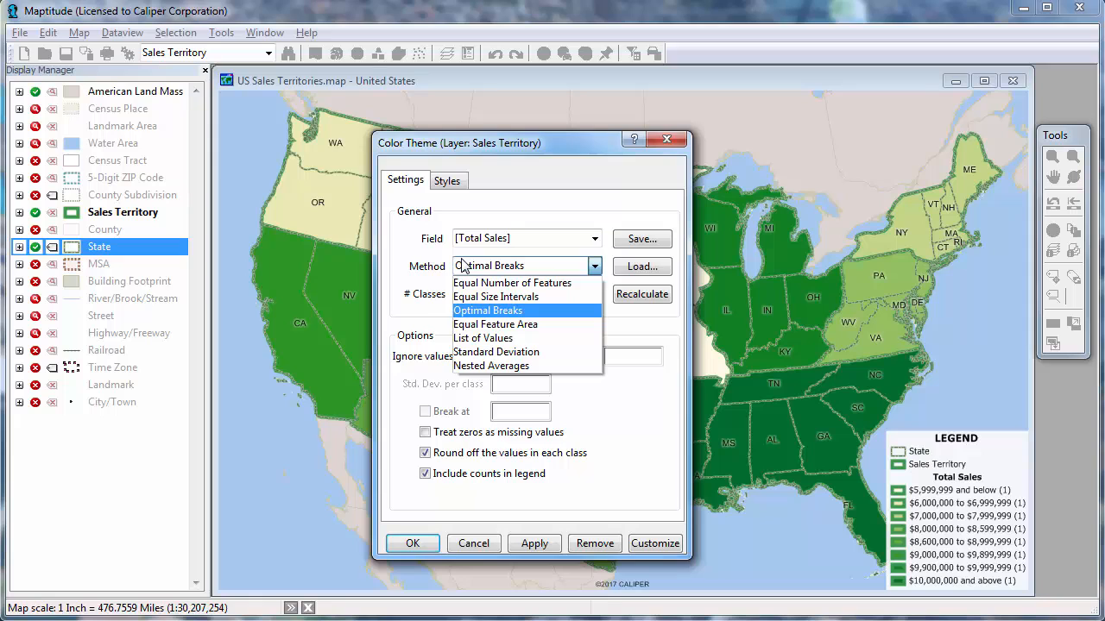
{"action": "left_click", "coordinate": [487, 311]}
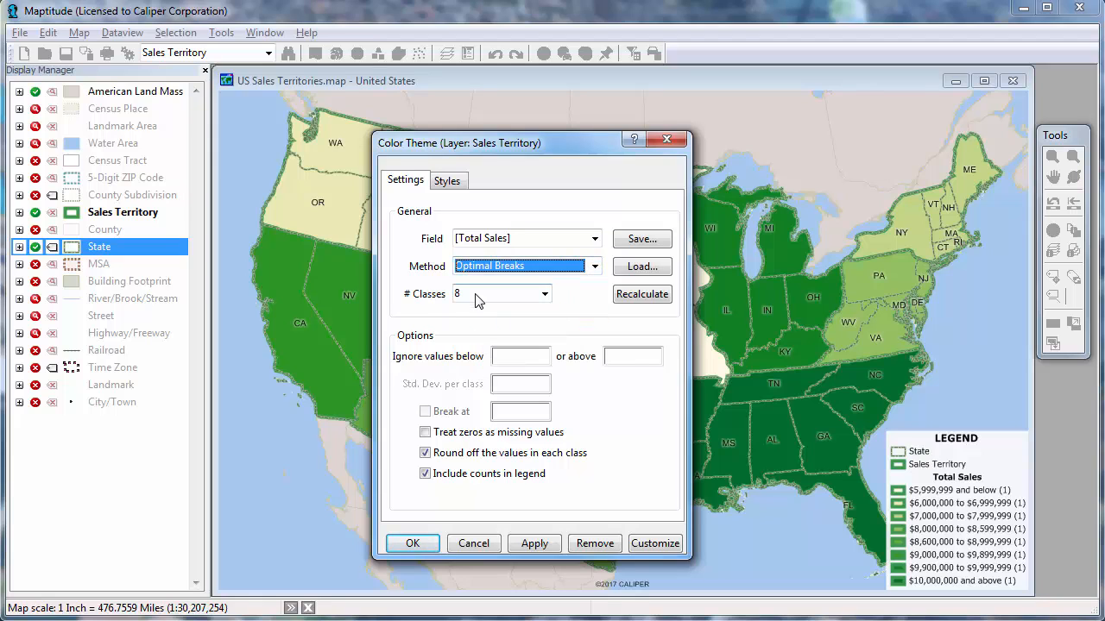
{"action": "mouse_move", "coordinate": [673, 535]}
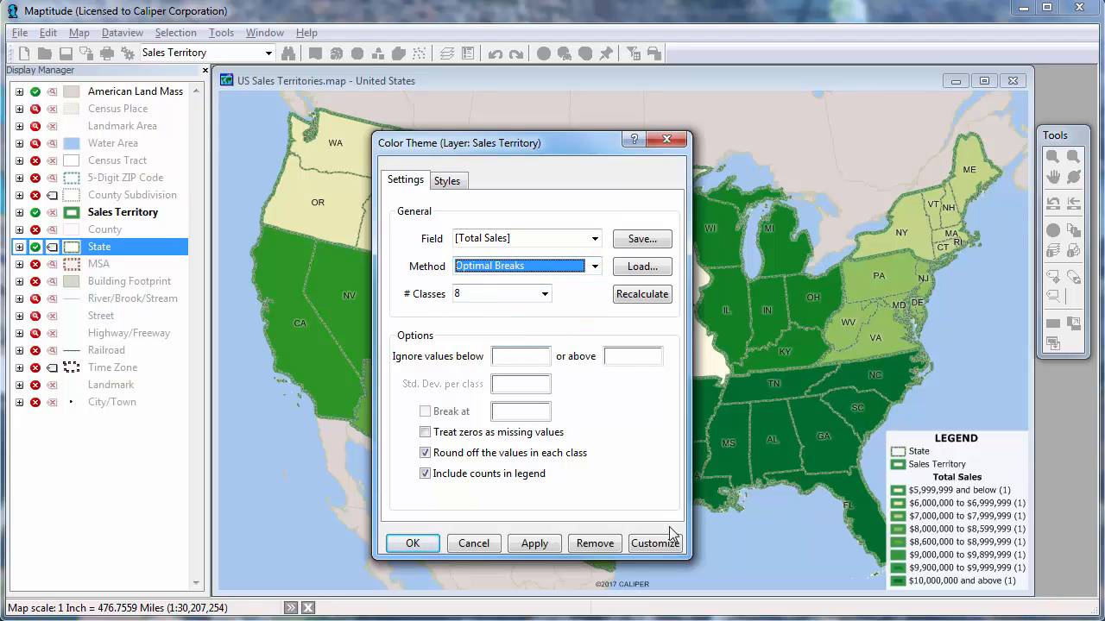
Customize the theme to use Steps classes starting at 4000000
{"action": "left_click", "coordinate": [656, 542]}
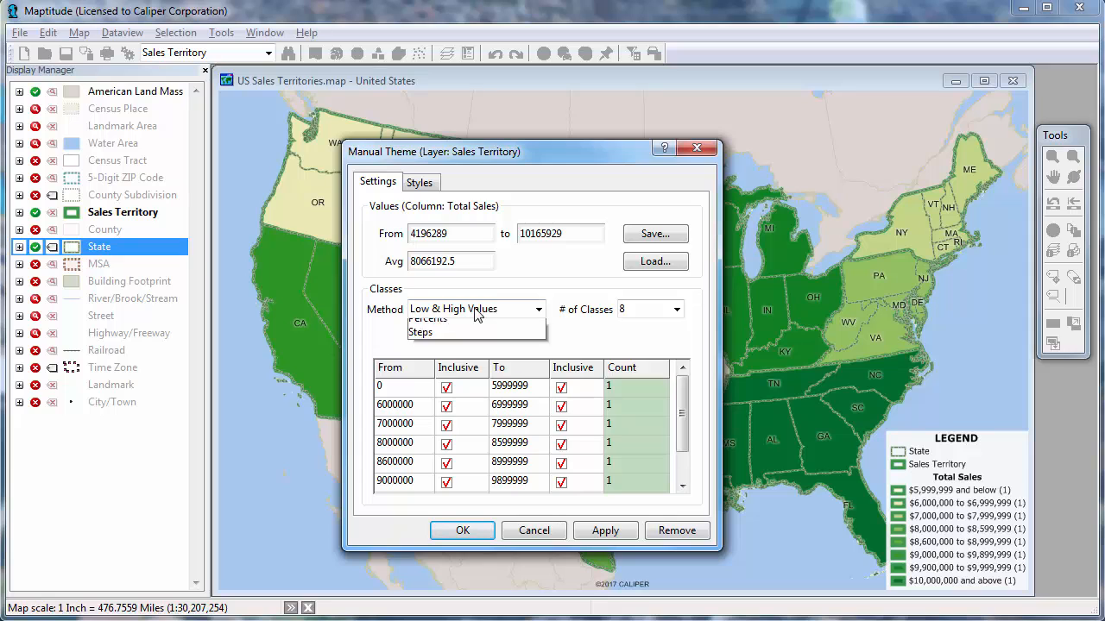
{"action": "left_click", "coordinate": [421, 331]}
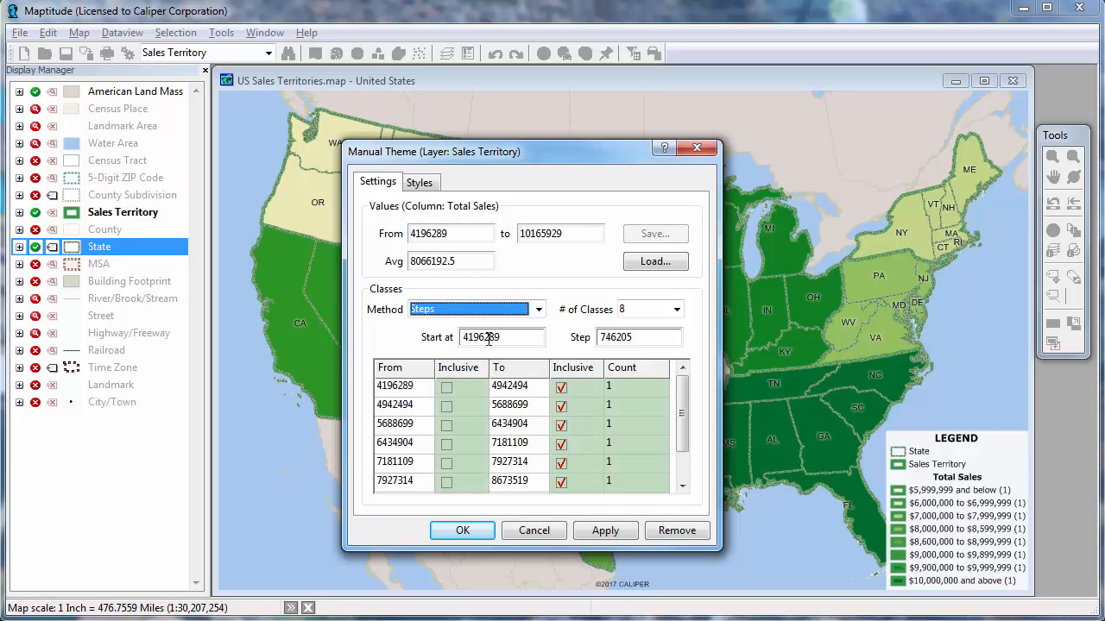
{"action": "type", "text": "4000000"}
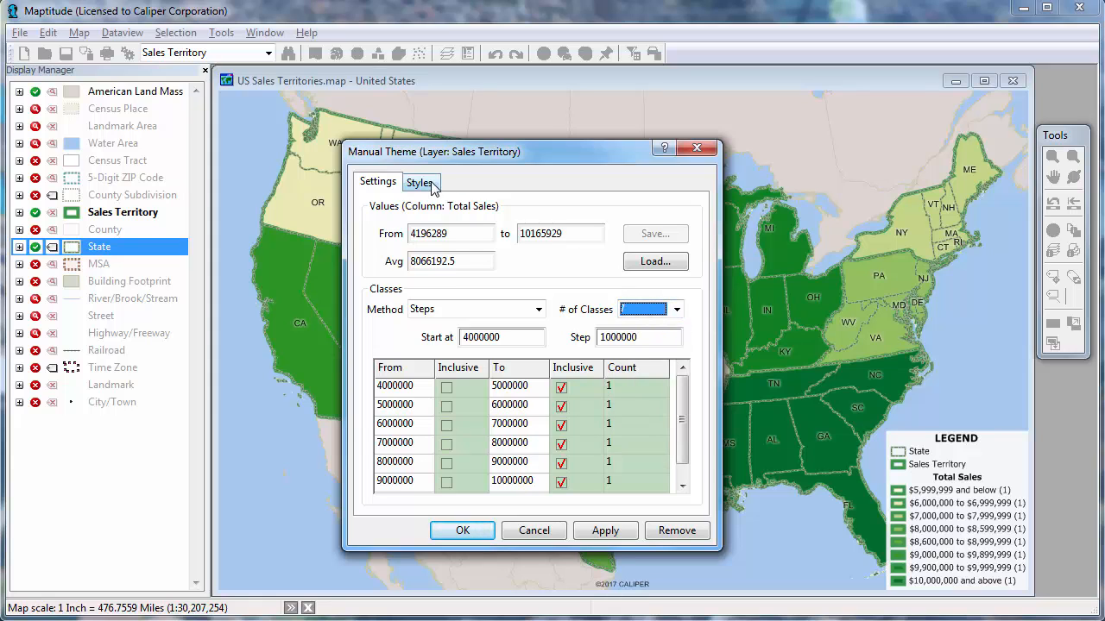
Apply a cream-to-dark-maroon colour set to the Total Sales classes
{"action": "left_click", "coordinate": [419, 183]}
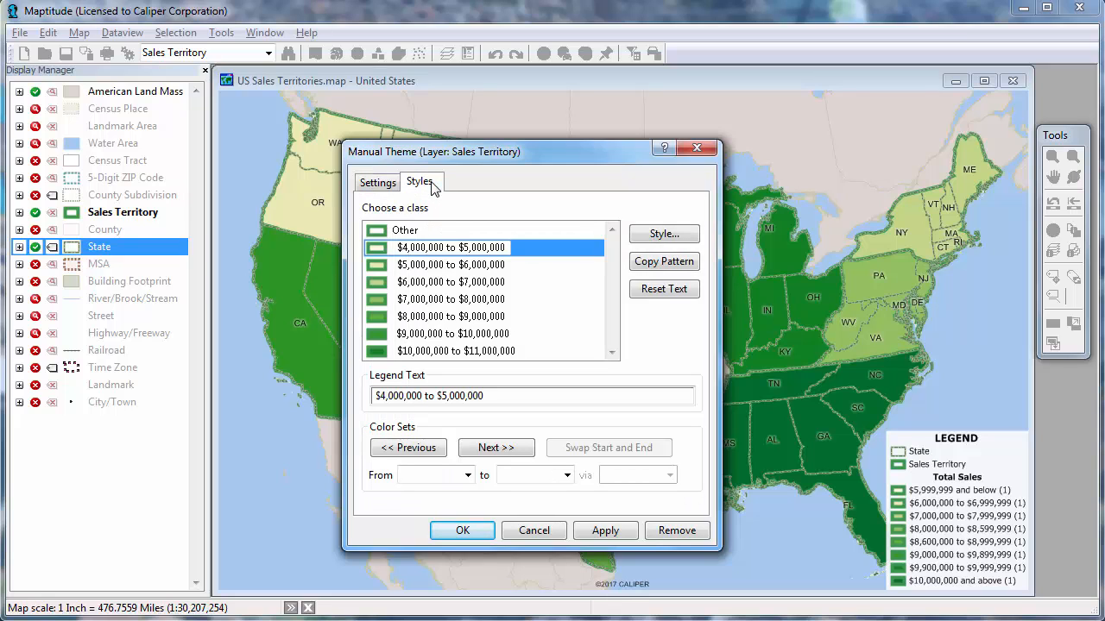
{"action": "left_click", "coordinate": [495, 447]}
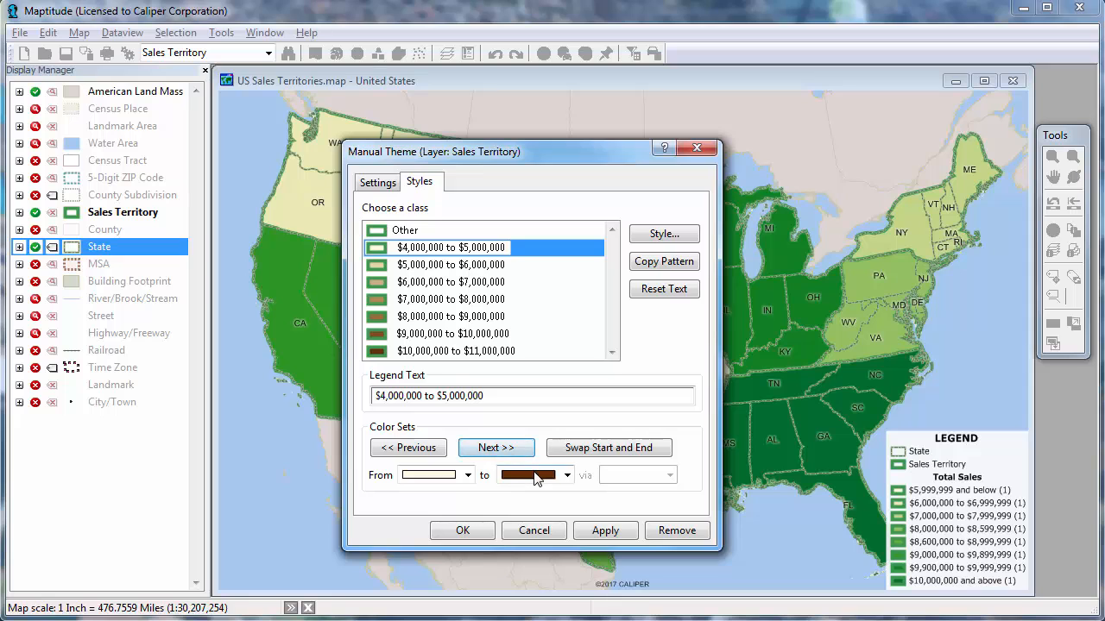
{"action": "left_click", "coordinate": [566, 475]}
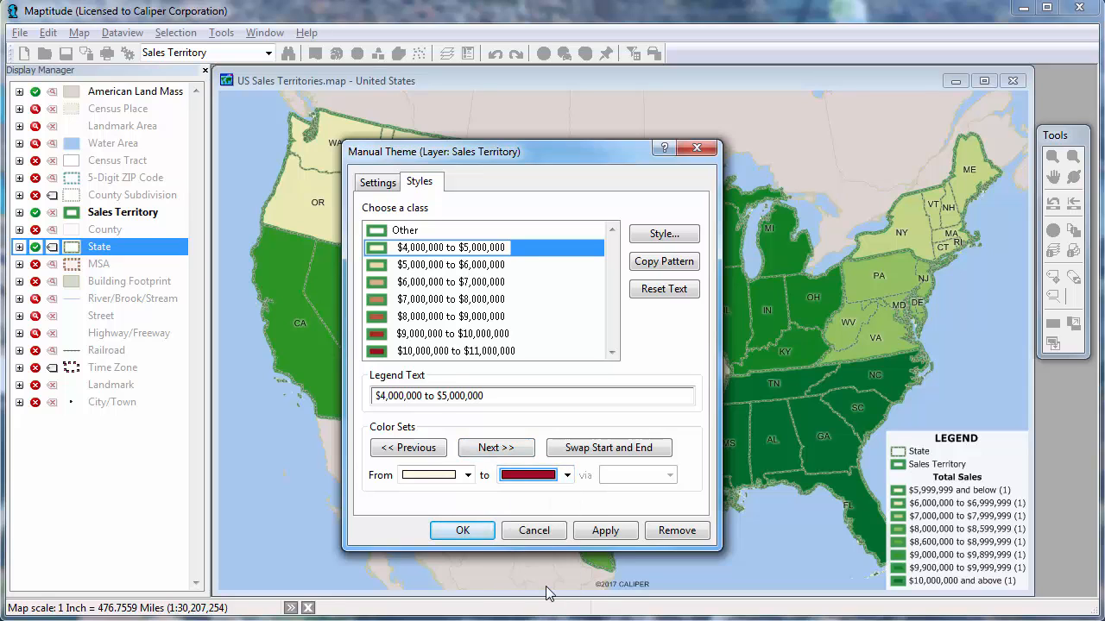
{"action": "left_click", "coordinate": [463, 530]}
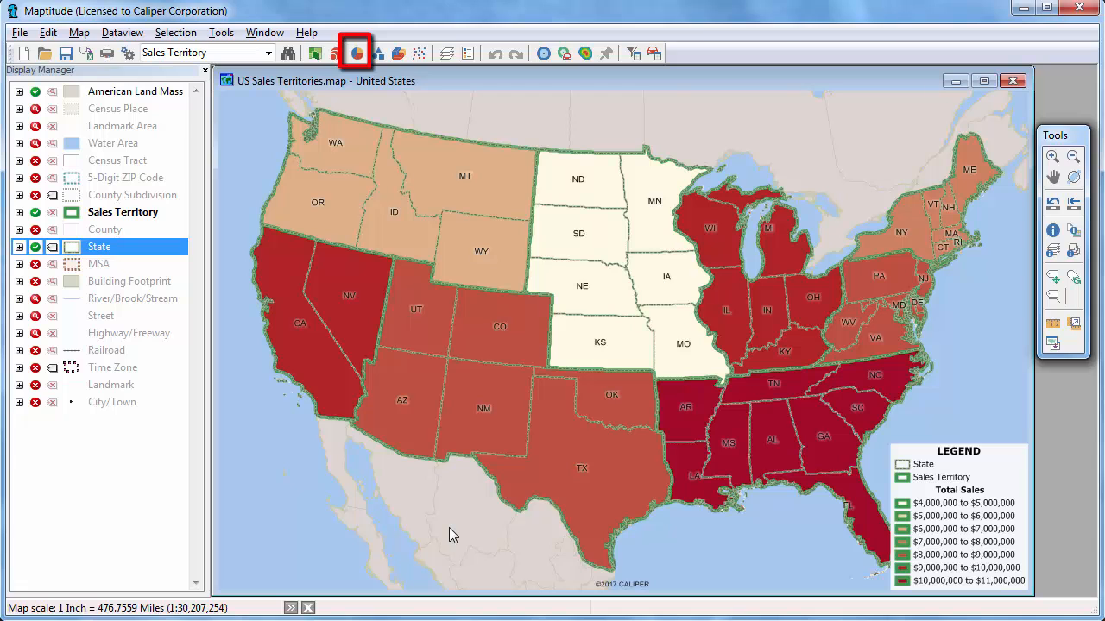
Add bar chart themes of Q1–Q4 Sales to each sales territory
{"action": "left_click", "coordinate": [356, 52]}
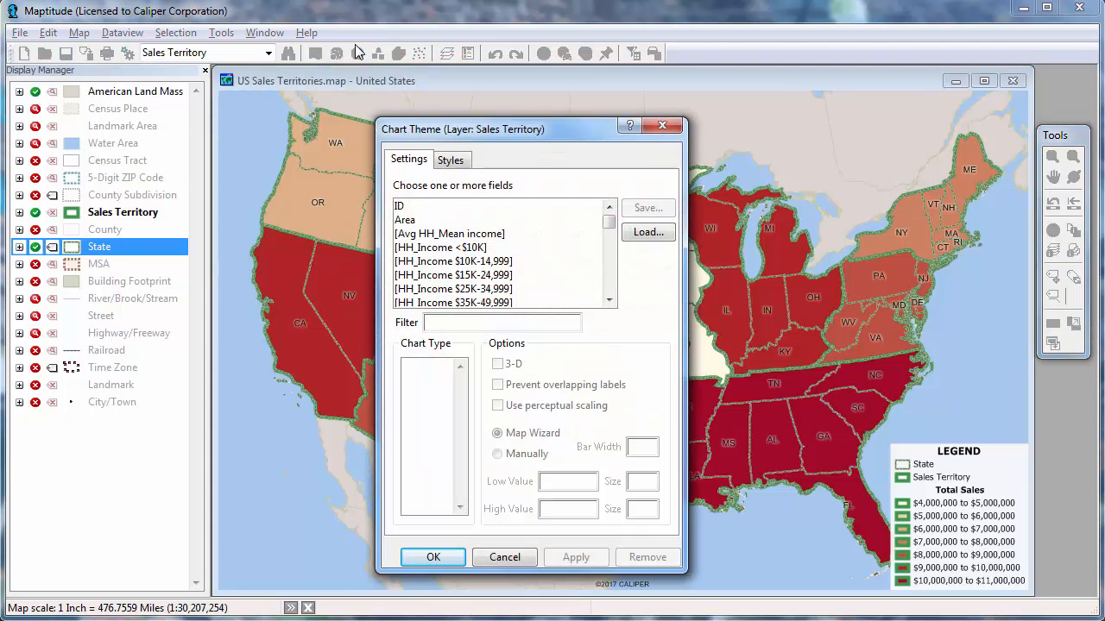
{"action": "scroll", "scroll_direction": "down", "scroll_amount": 3}
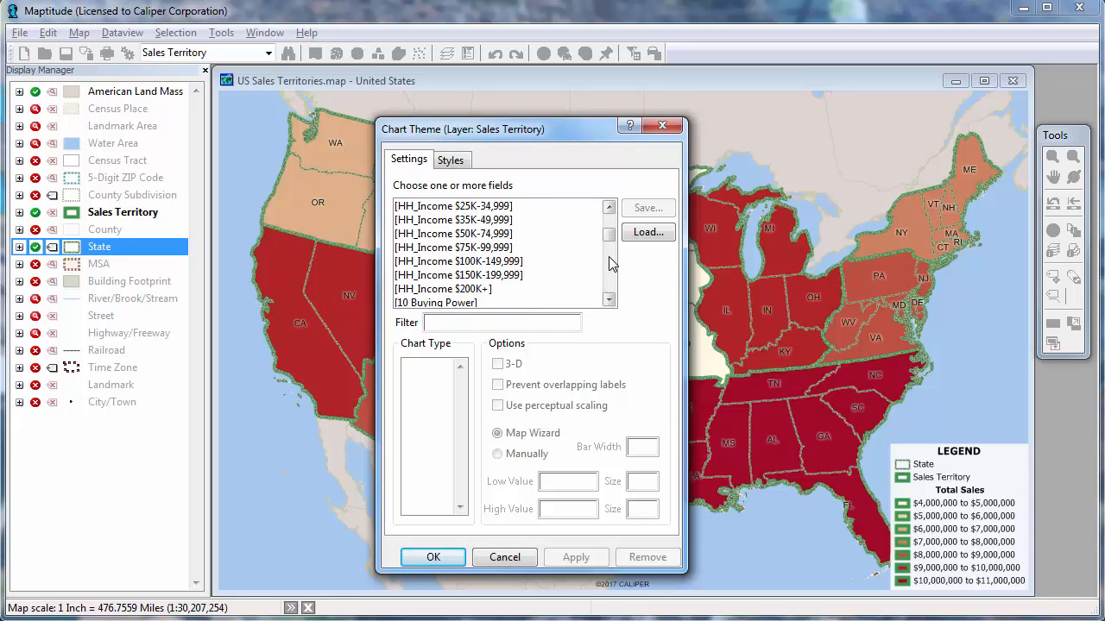
{"action": "scroll", "scroll_direction": "down", "scroll_amount": 3}
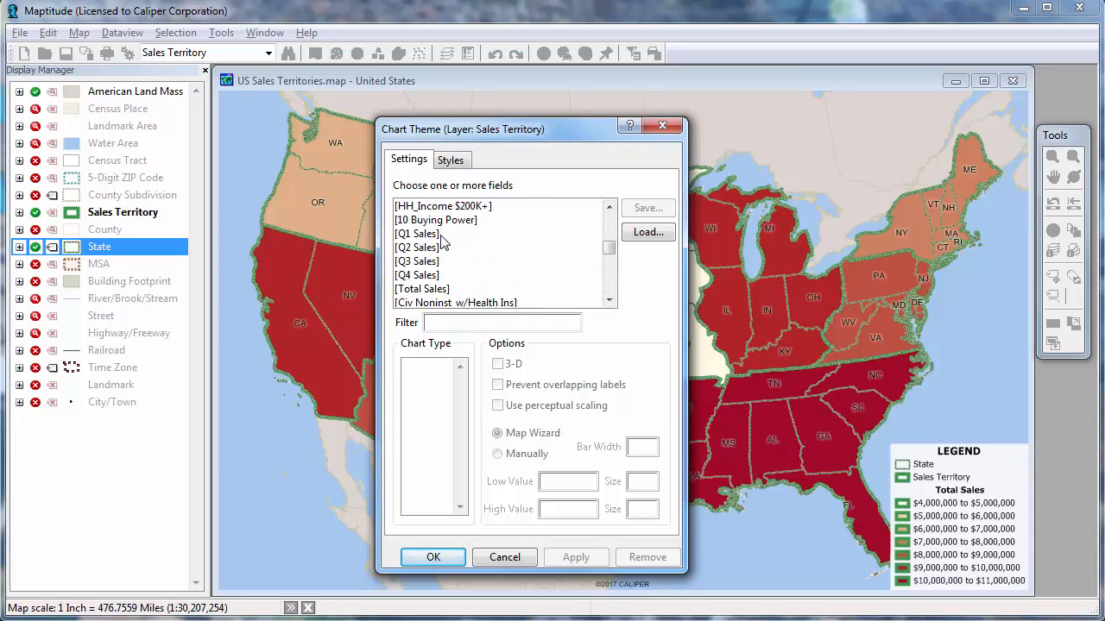
{"action": "left_click", "coordinate": [418, 247]}
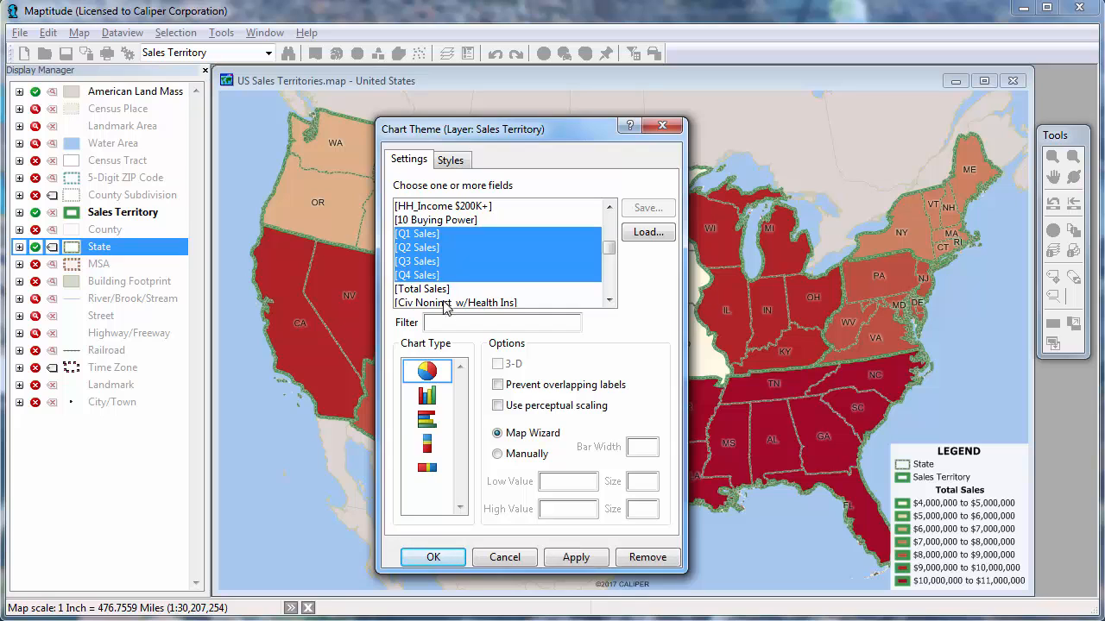
{"action": "left_click", "coordinate": [426, 396]}
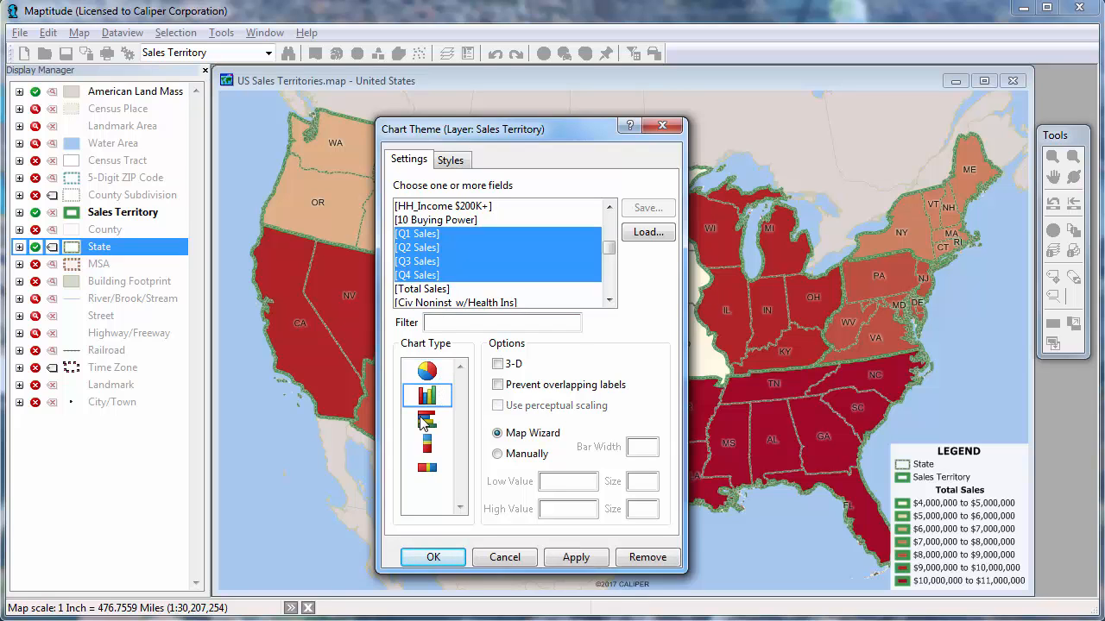
{"action": "left_click", "coordinate": [432, 556]}
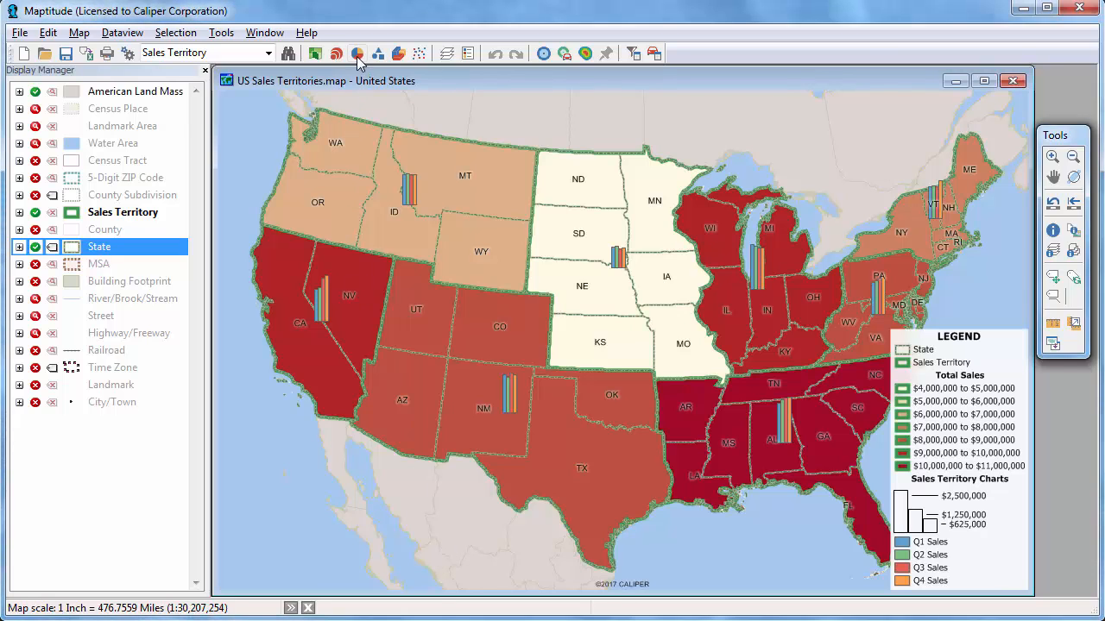
Widen the quarterly sales chart bars to bar width 7
{"action": "left_click", "coordinate": [356, 52]}
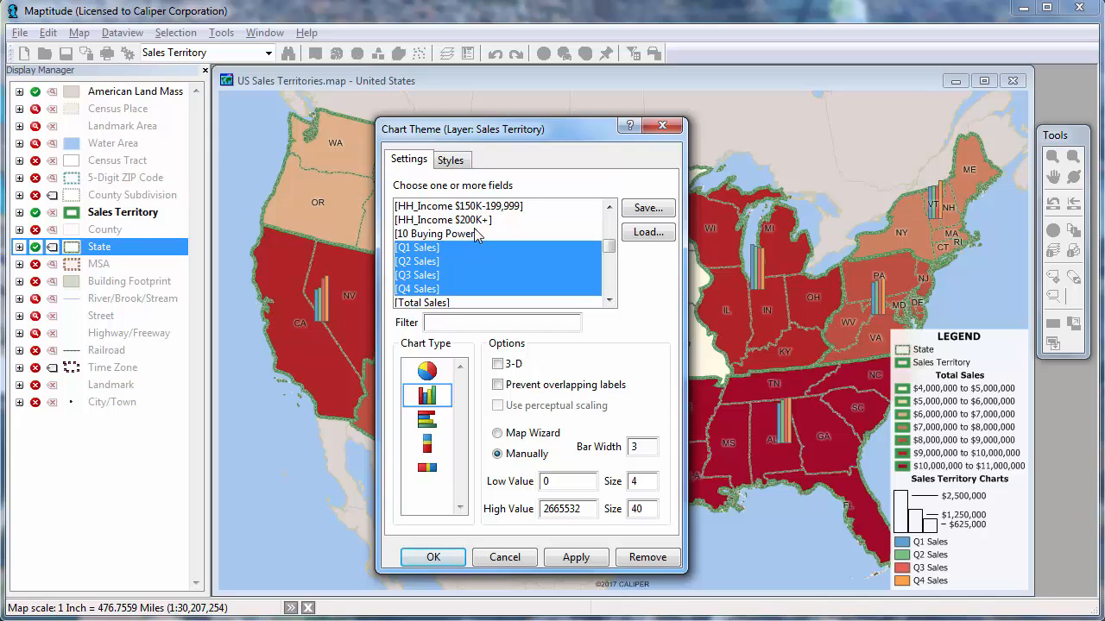
{"action": "left_click", "coordinate": [642, 445]}
{"action": "type", "text": "7"}
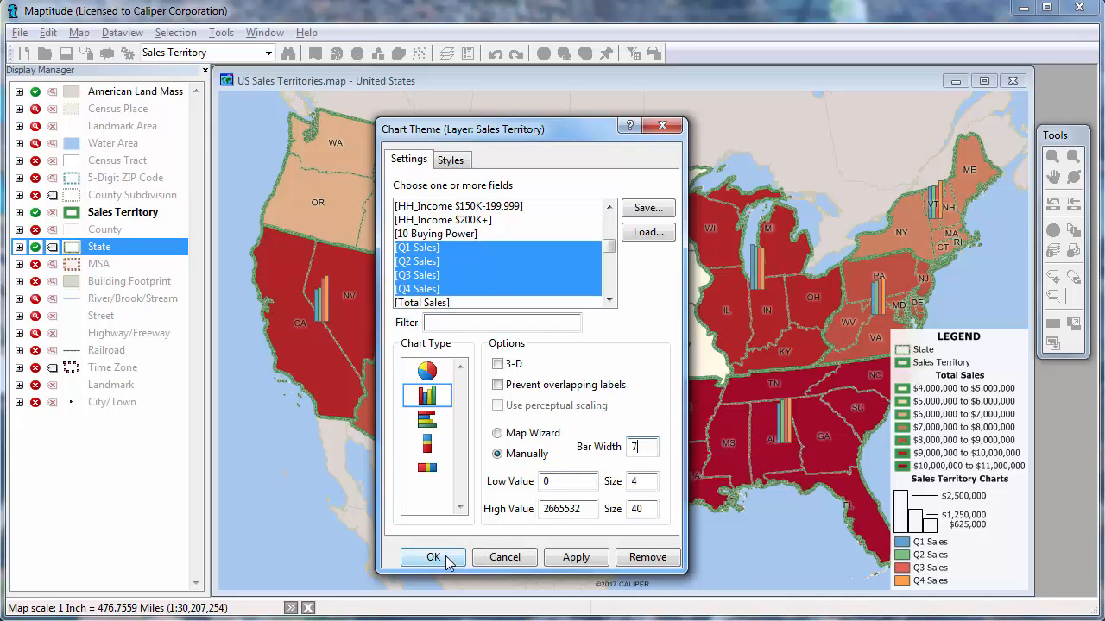
{"action": "left_click", "coordinate": [433, 556]}
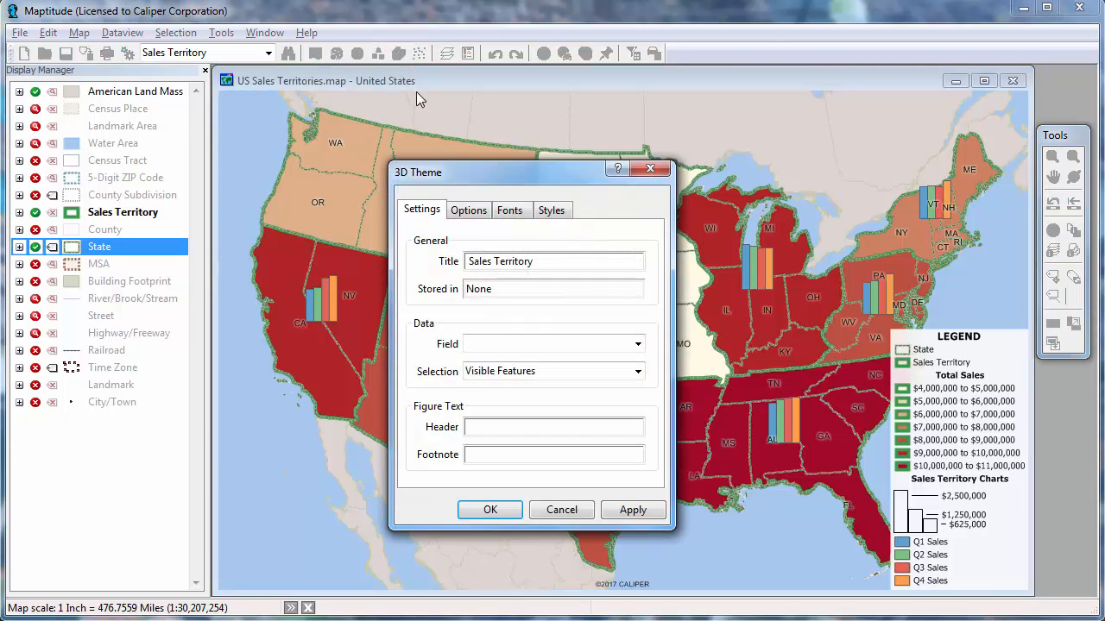
Create a 3D prism theme on Total Sales with a white-to-green colour ramp
{"action": "left_click", "coordinate": [637, 344]}
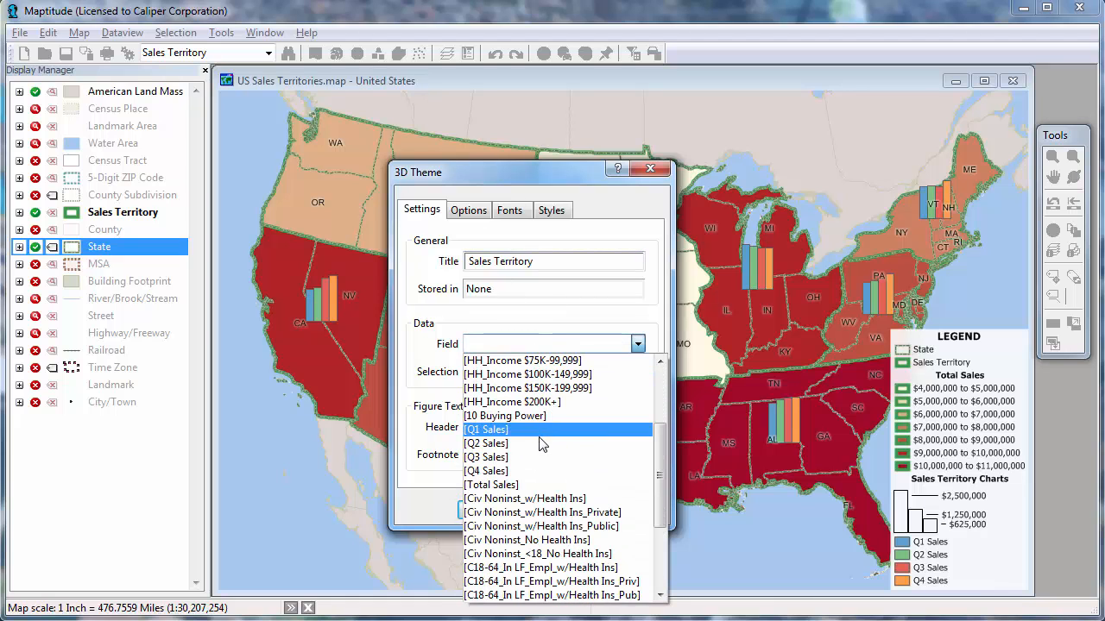
{"action": "left_click", "coordinate": [490, 484]}
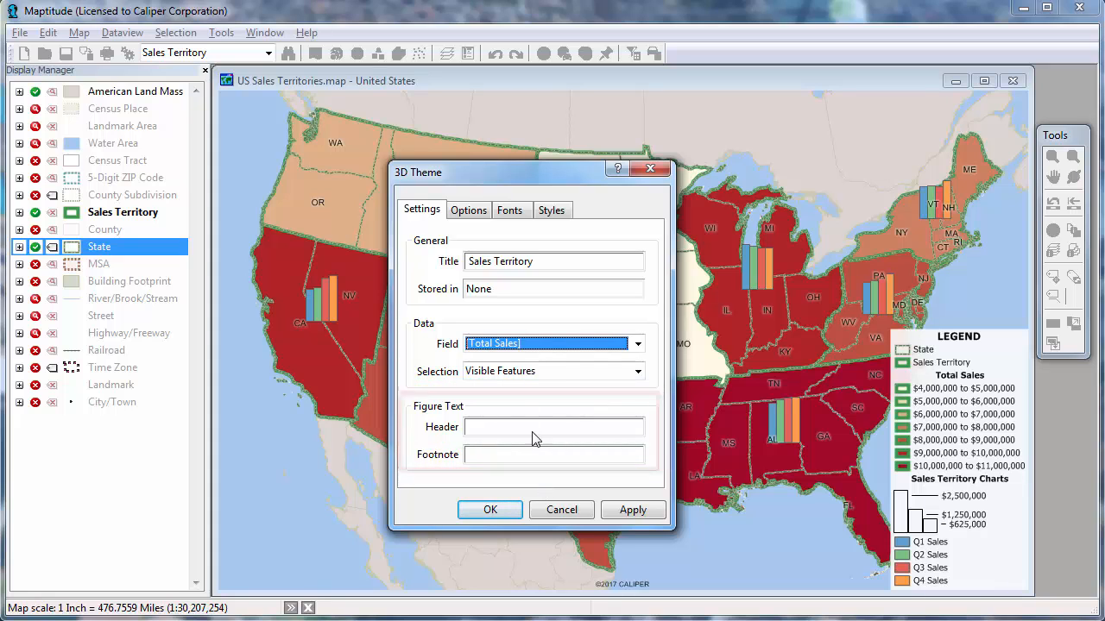
{"action": "left_click", "coordinate": [467, 210]}
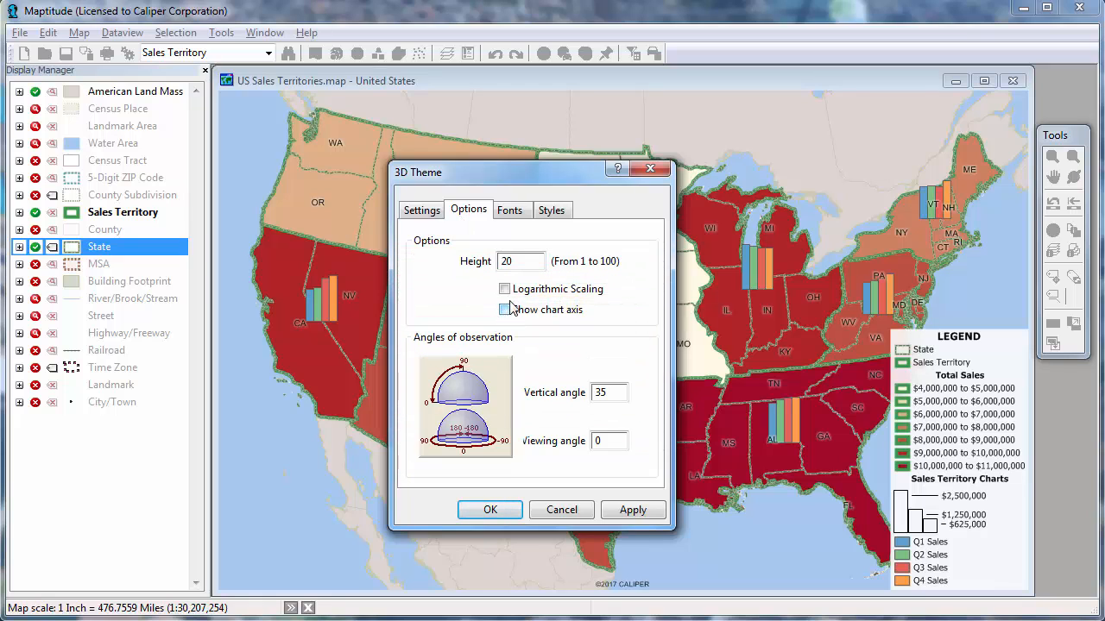
{"action": "left_click", "coordinate": [552, 211]}
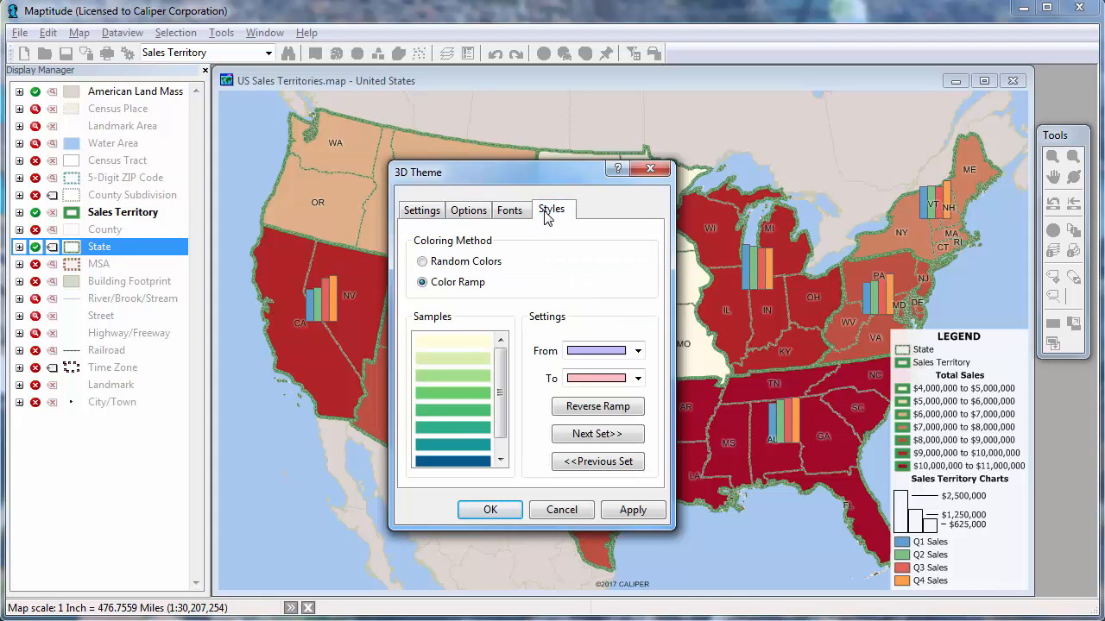
{"action": "left_click", "coordinate": [597, 435]}
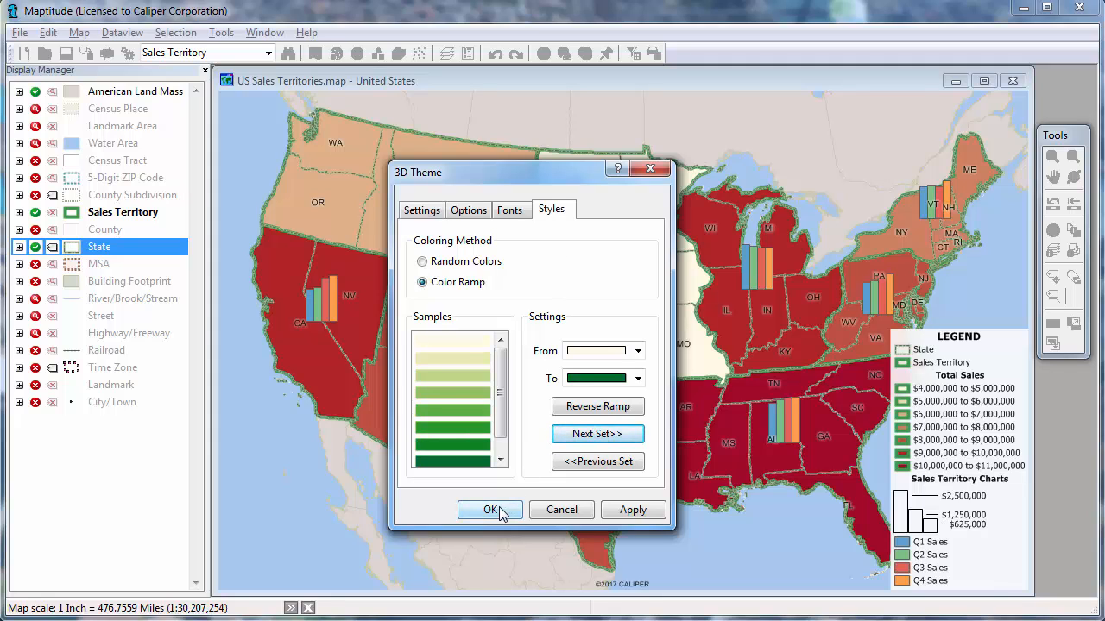
{"action": "left_click", "coordinate": [490, 511]}
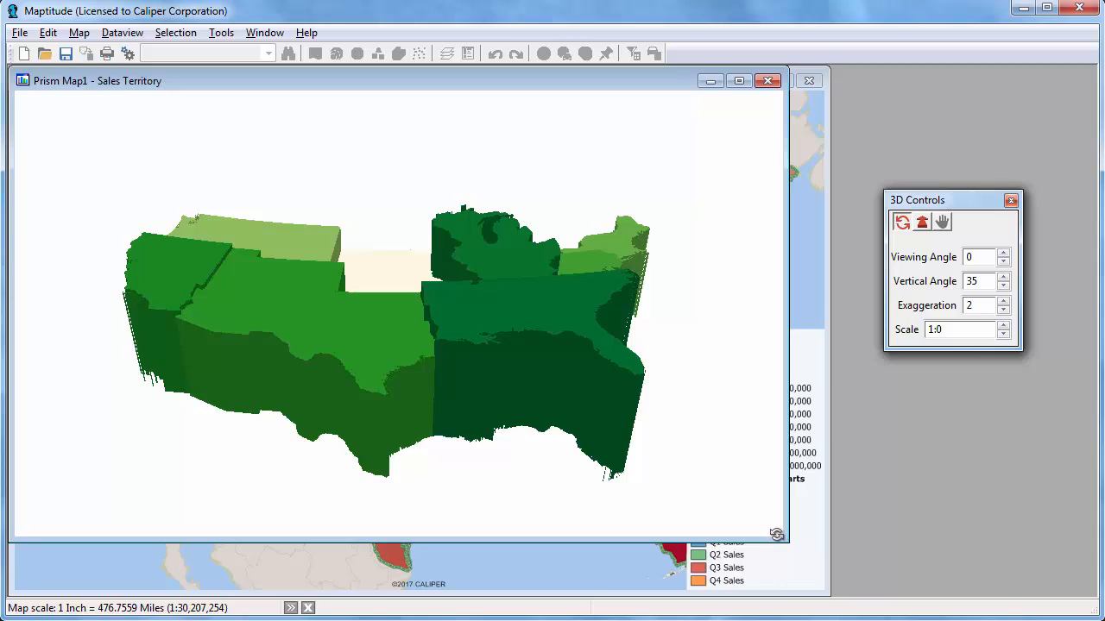
Re-angle and rotate the 3D prism map of territories, then close its window
{"action": "left_click", "coordinate": [1001, 262]}
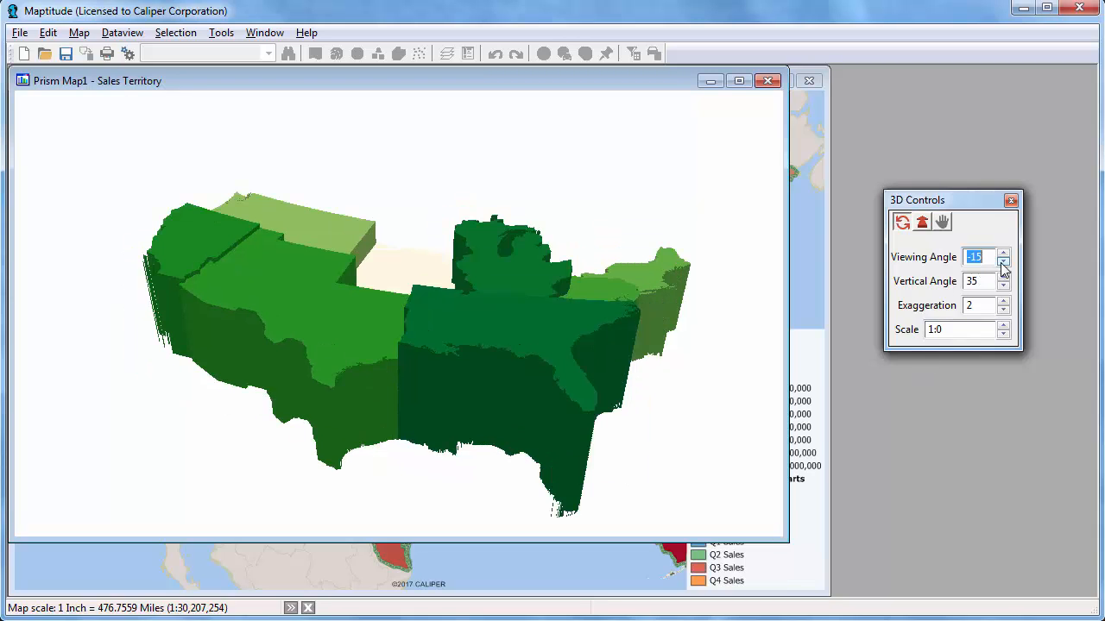
{"action": "left_click", "coordinate": [1003, 284]}
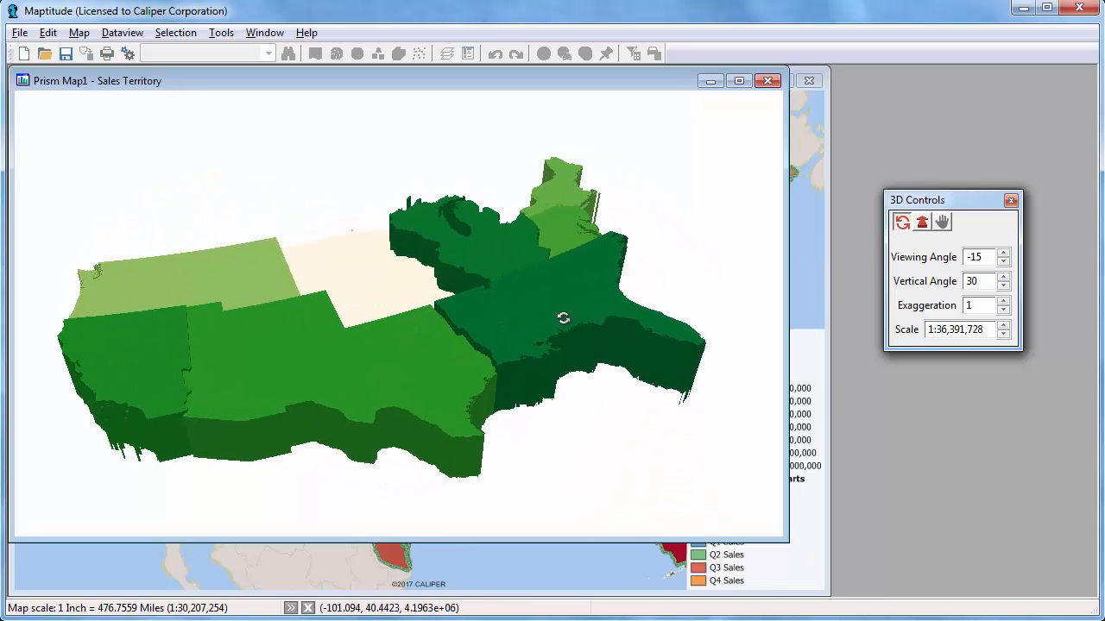
{"action": "left_click_drag", "start_coordinate": [562, 318], "coordinate": [608, 328]}
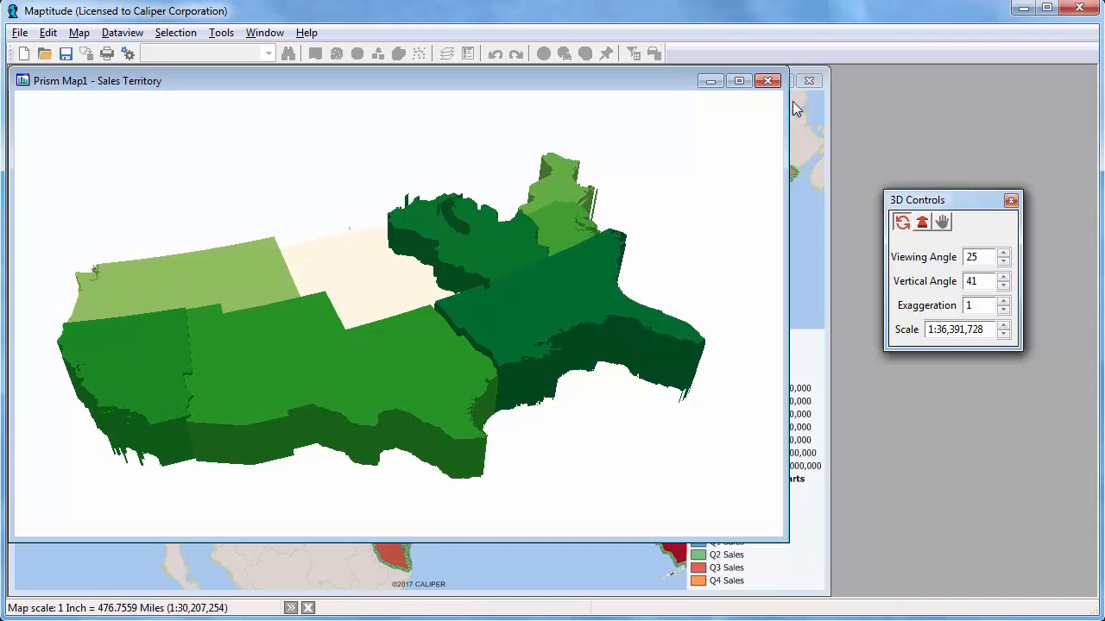
{"action": "left_click", "coordinate": [767, 81]}
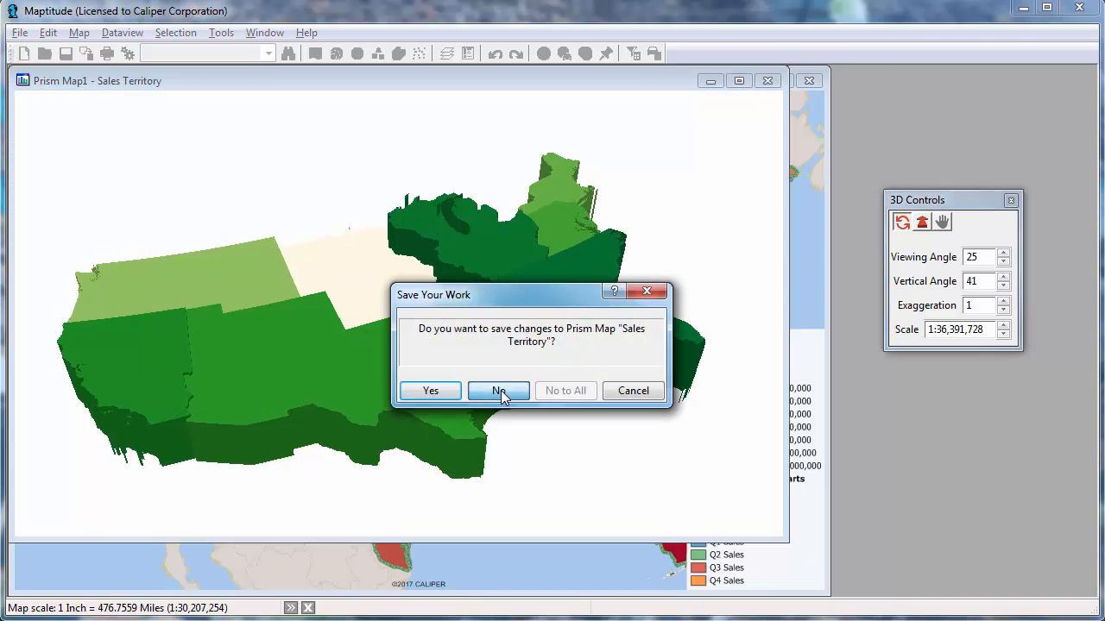
Discard the prism map, hide Sales Territory, show County and make it the working layer
{"action": "left_click", "coordinate": [497, 390]}
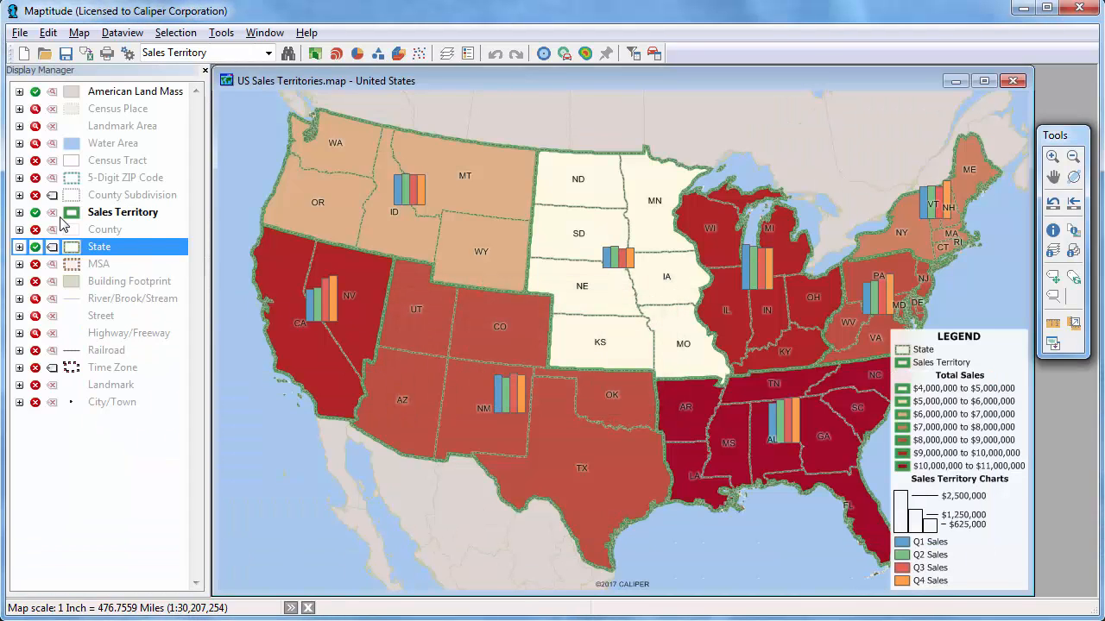
{"action": "left_click", "coordinate": [35, 212]}
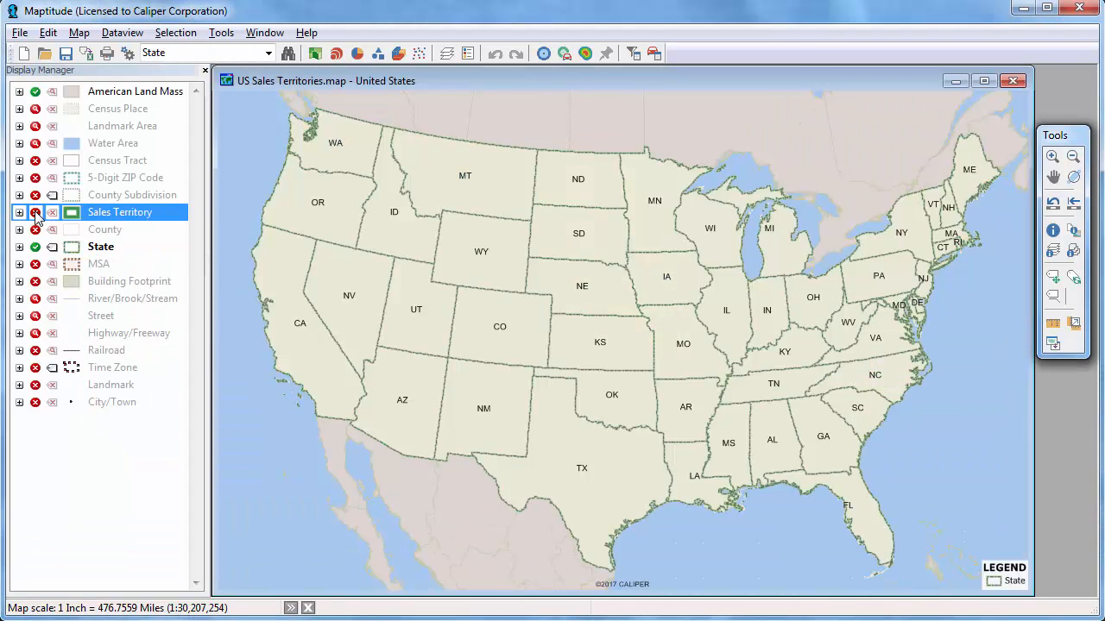
{"action": "left_click", "coordinate": [35, 229]}
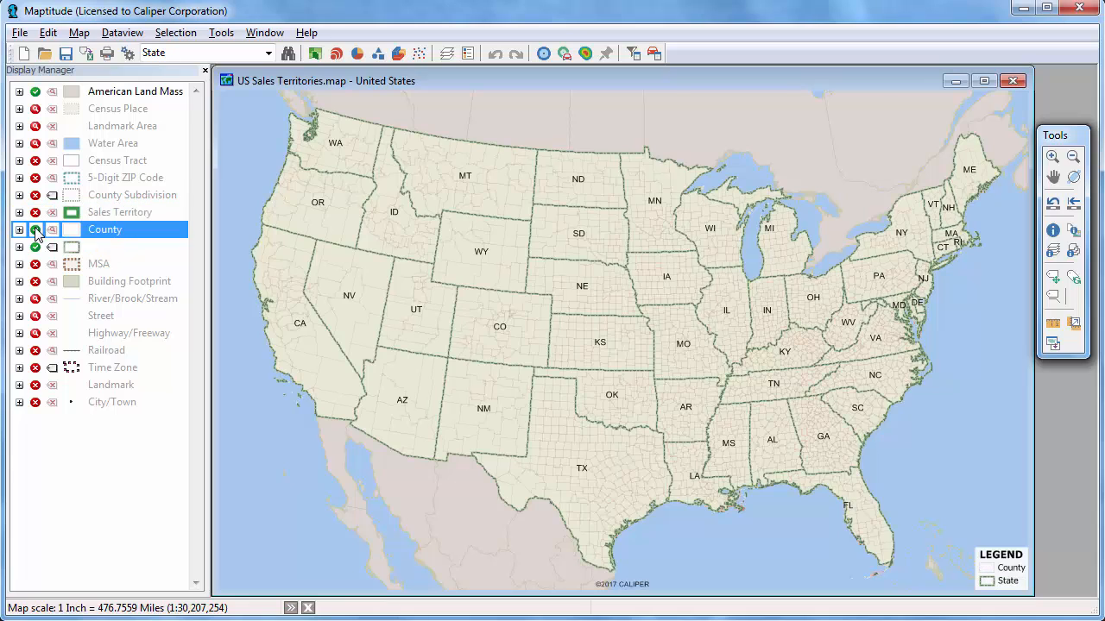
{"action": "left_click", "coordinate": [34, 247]}
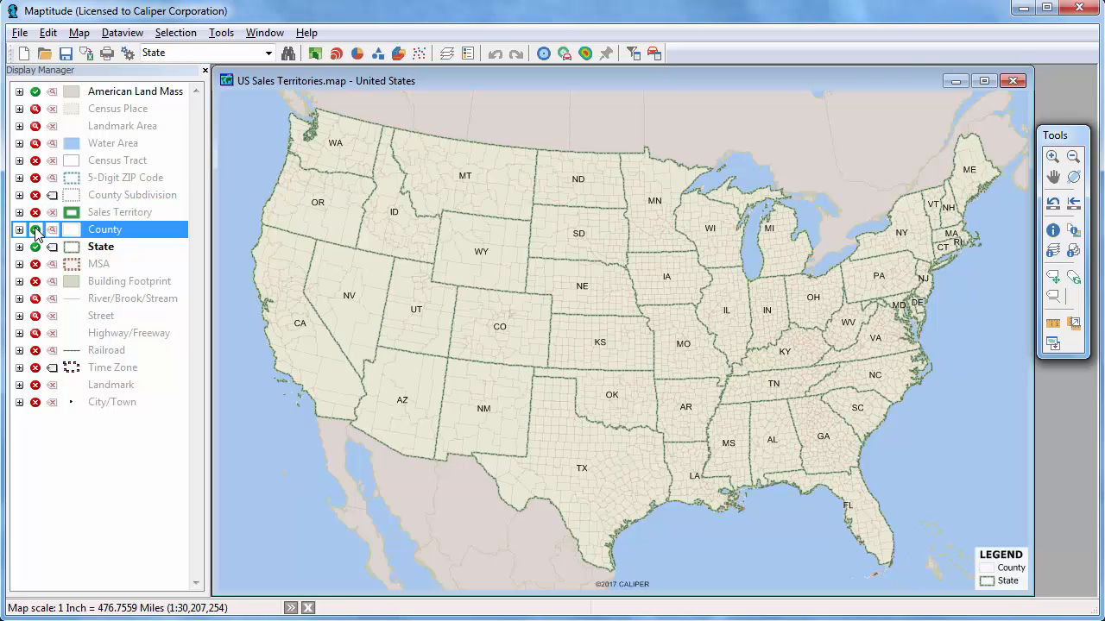
{"action": "right_click", "coordinate": [103, 230]}
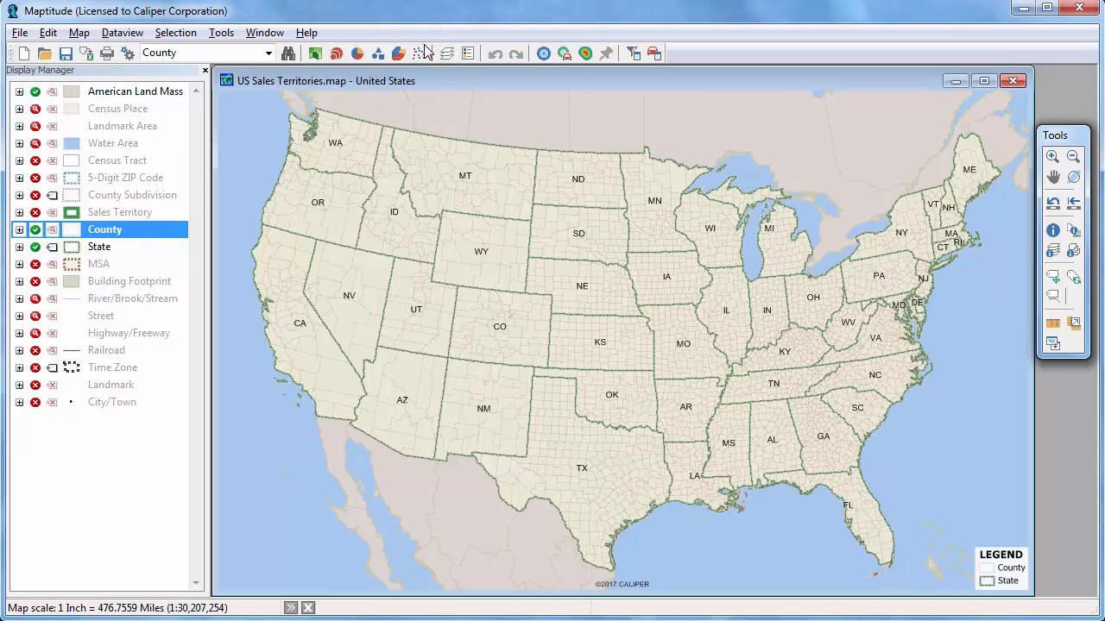
Build a county dot density theme on Owner occupied and Renter occupied, filtered by 'occu', one dot per 20,000
{"action": "left_click", "coordinate": [422, 53]}
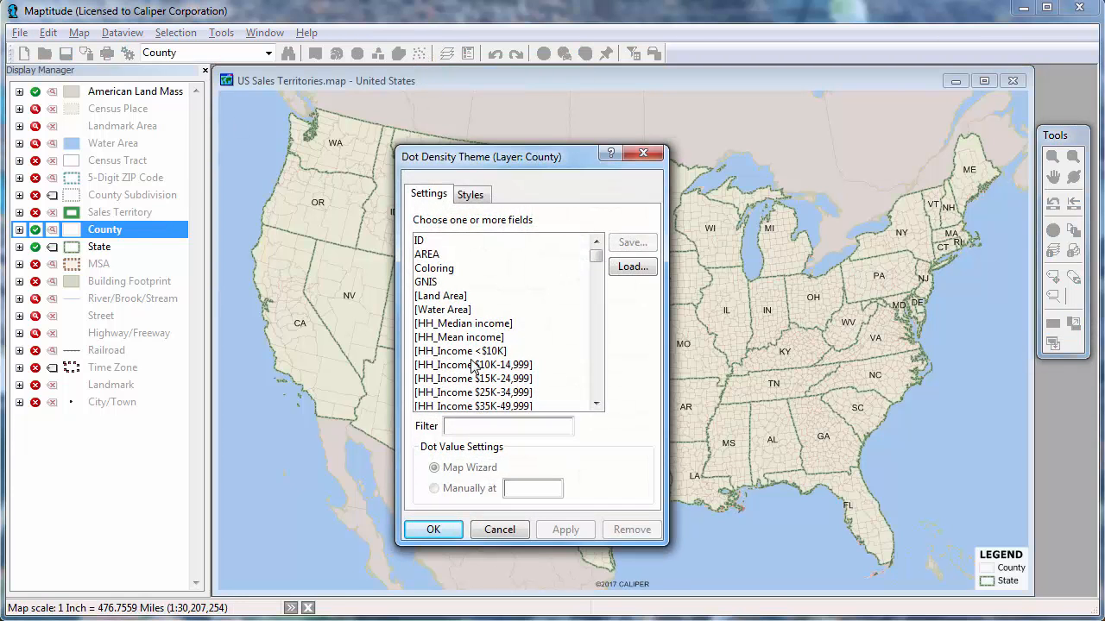
{"action": "type", "text": "o"}
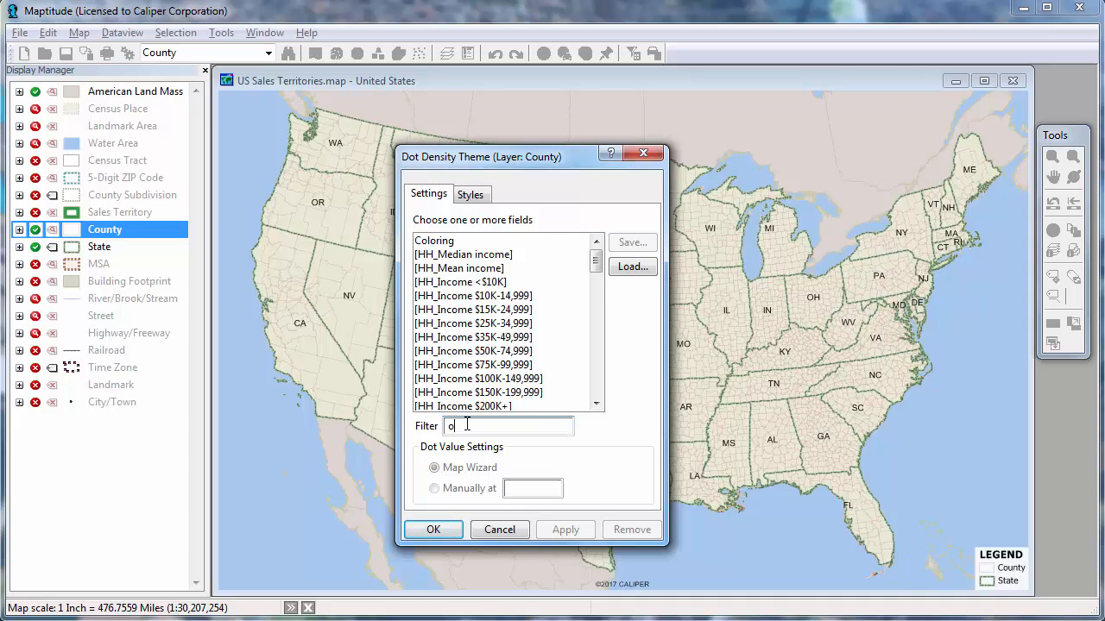
{"action": "type", "text": "ccu"}
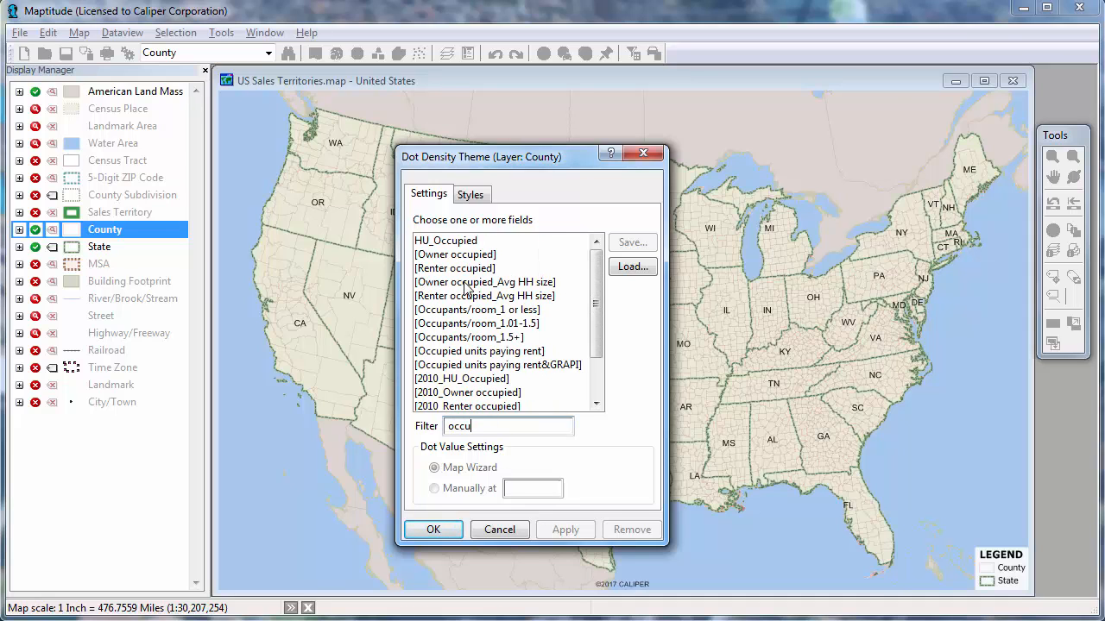
{"action": "left_click", "coordinate": [456, 260]}
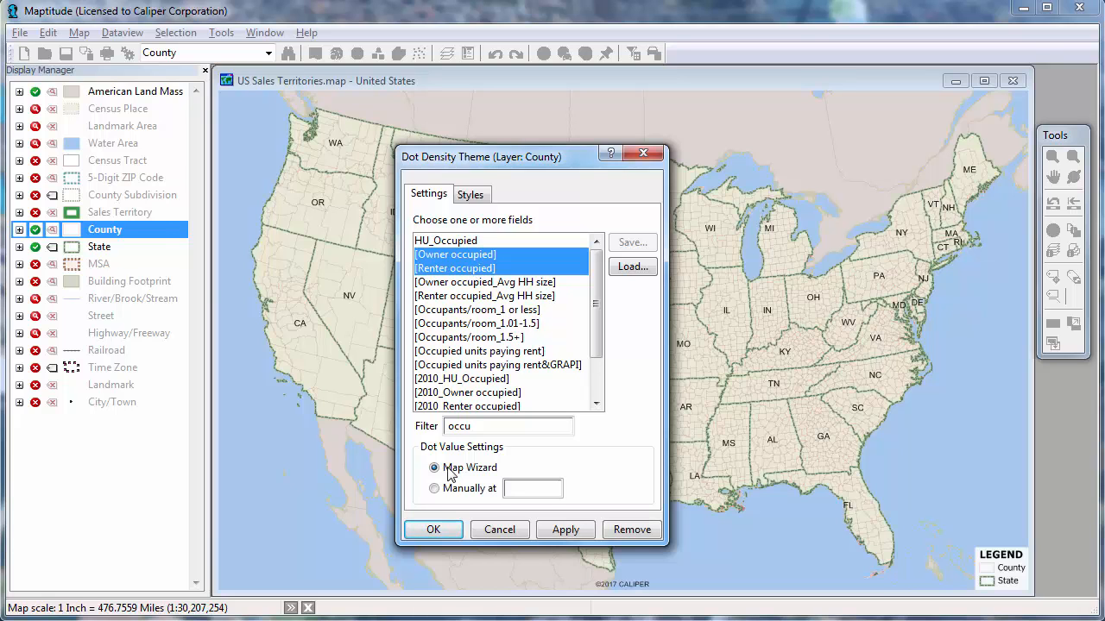
{"action": "left_click", "coordinate": [432, 529]}
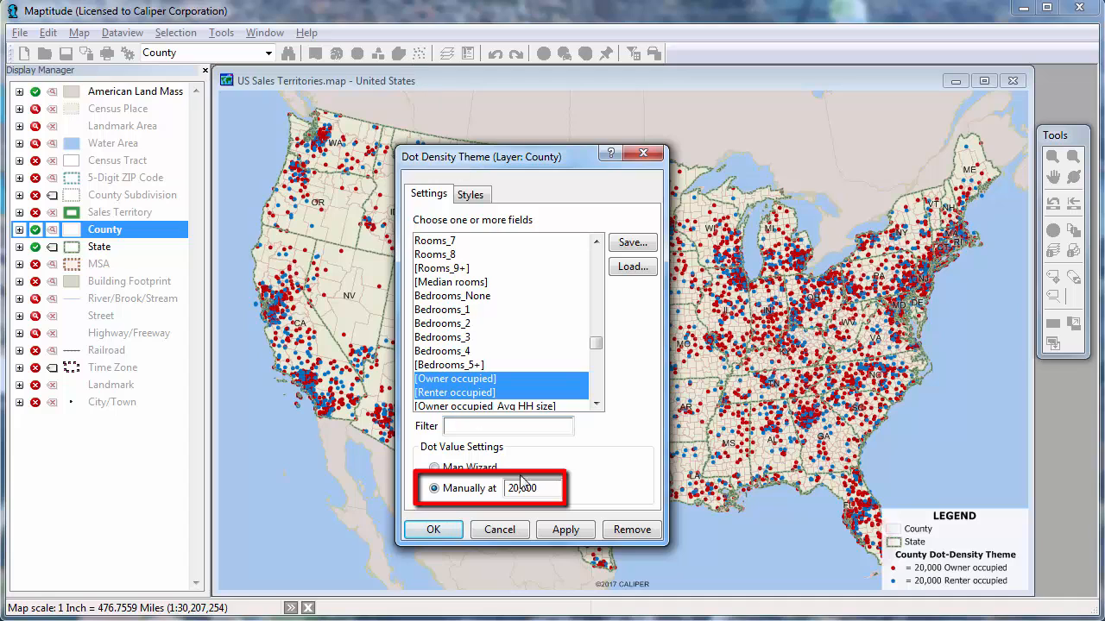
Lower the dot value to 10,000 and recolour owner-occupied dots orange-red, then apply
{"action": "type", "text": "100"}
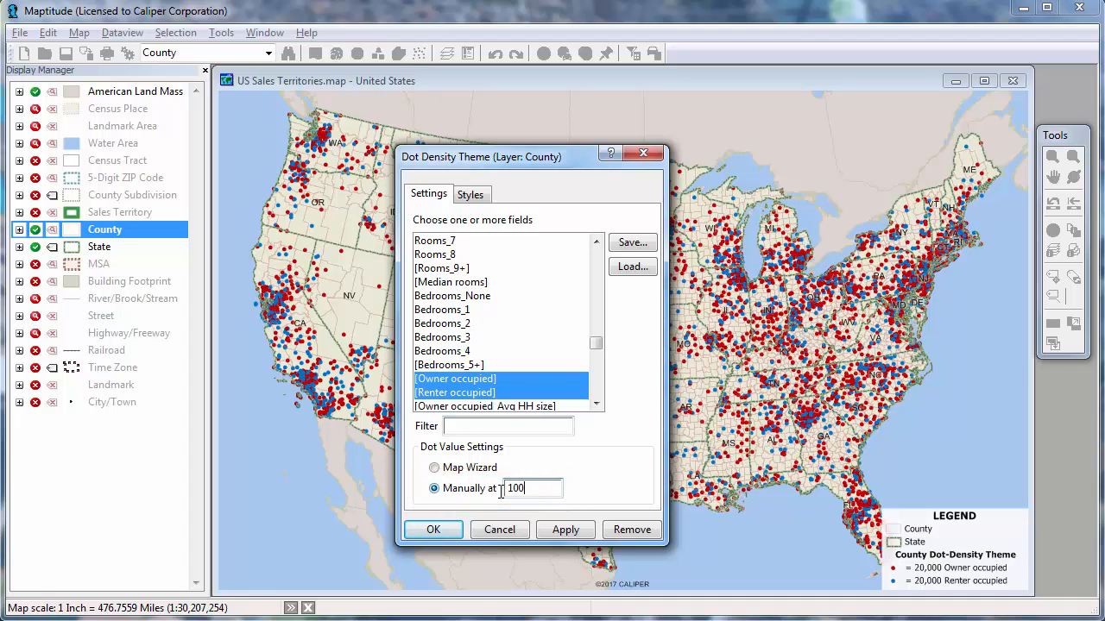
{"action": "left_click", "coordinate": [471, 193]}
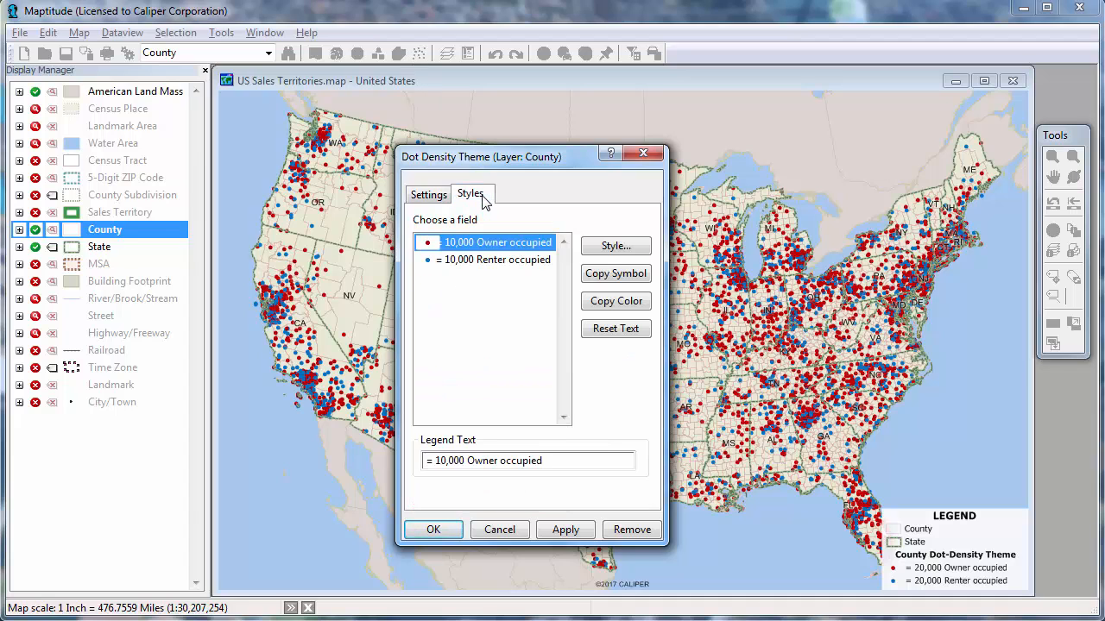
{"action": "left_click", "coordinate": [615, 245]}
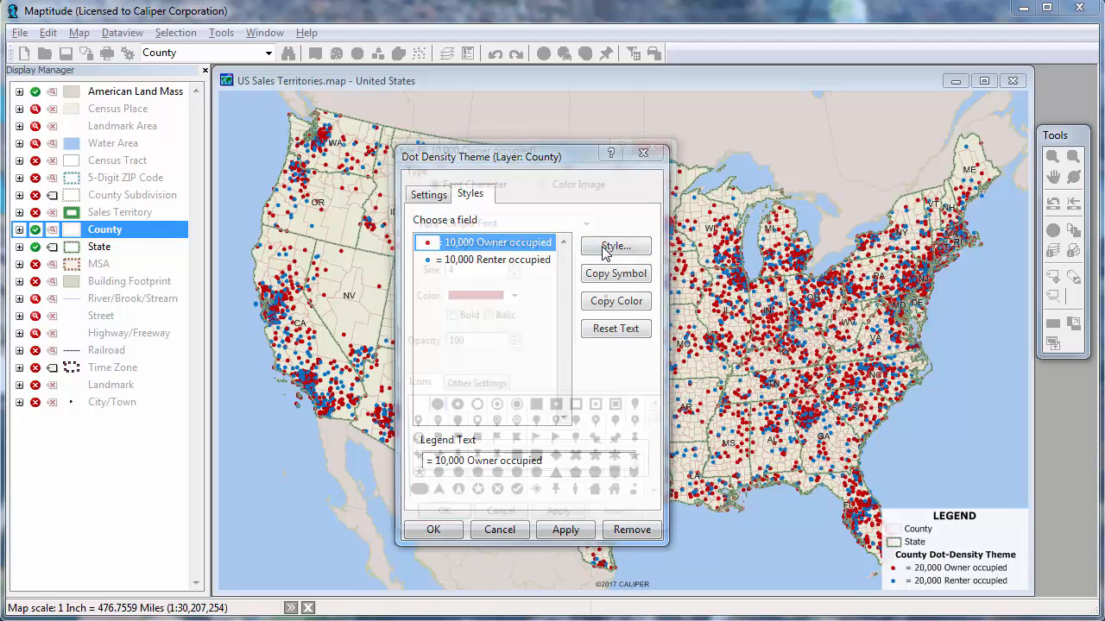
{"action": "left_click", "coordinate": [614, 246]}
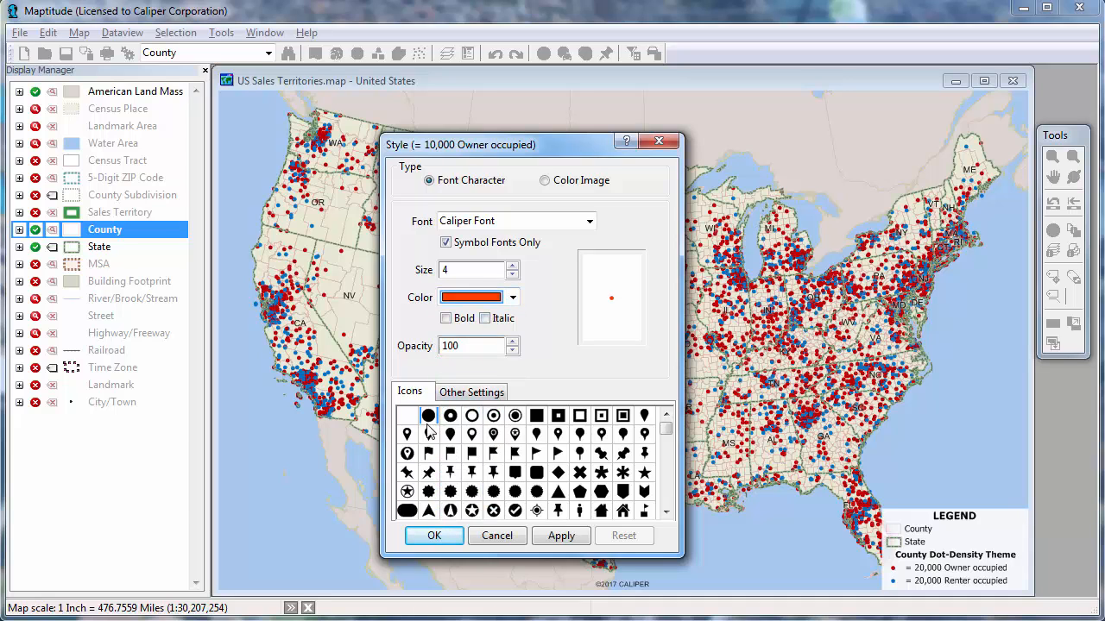
{"action": "left_click", "coordinate": [433, 535]}
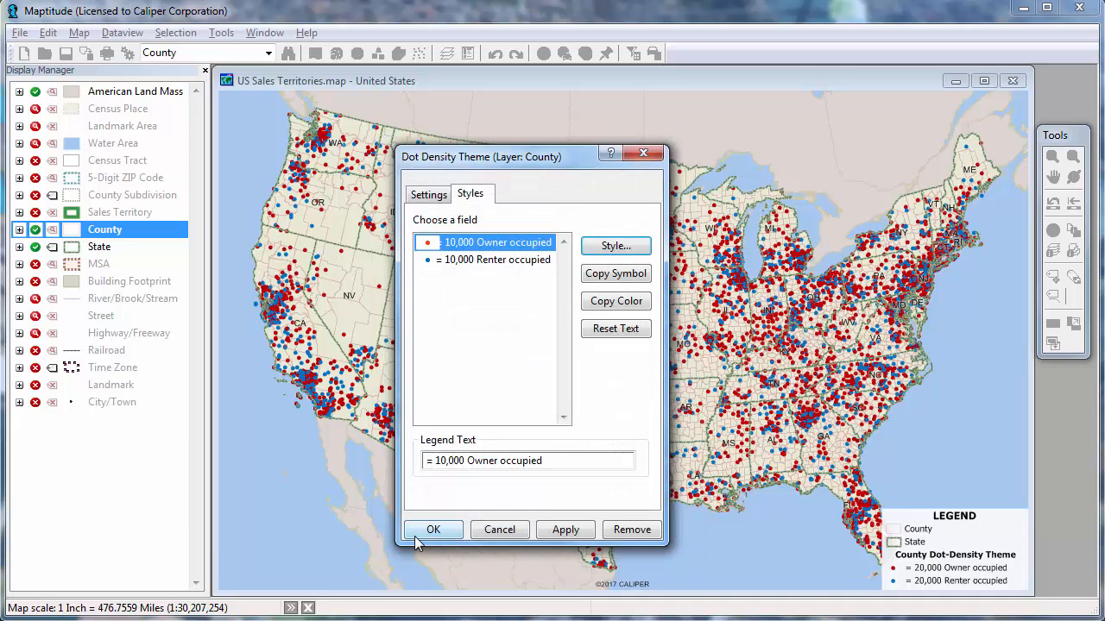
{"action": "left_click", "coordinate": [434, 528]}
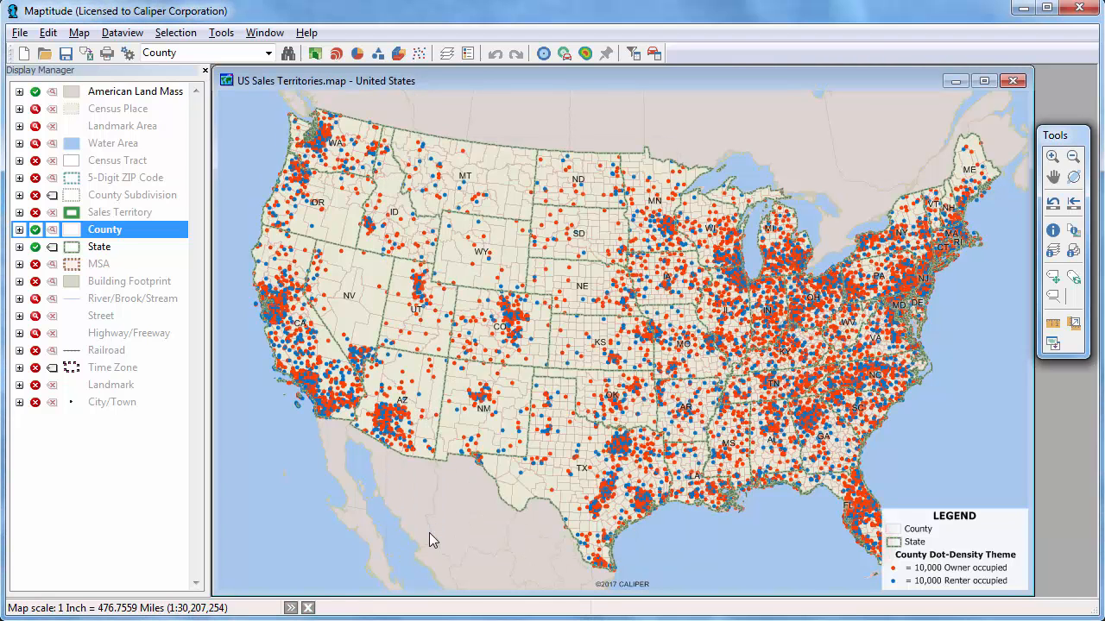
{"action": "mouse_move", "coordinate": [376, 132]}
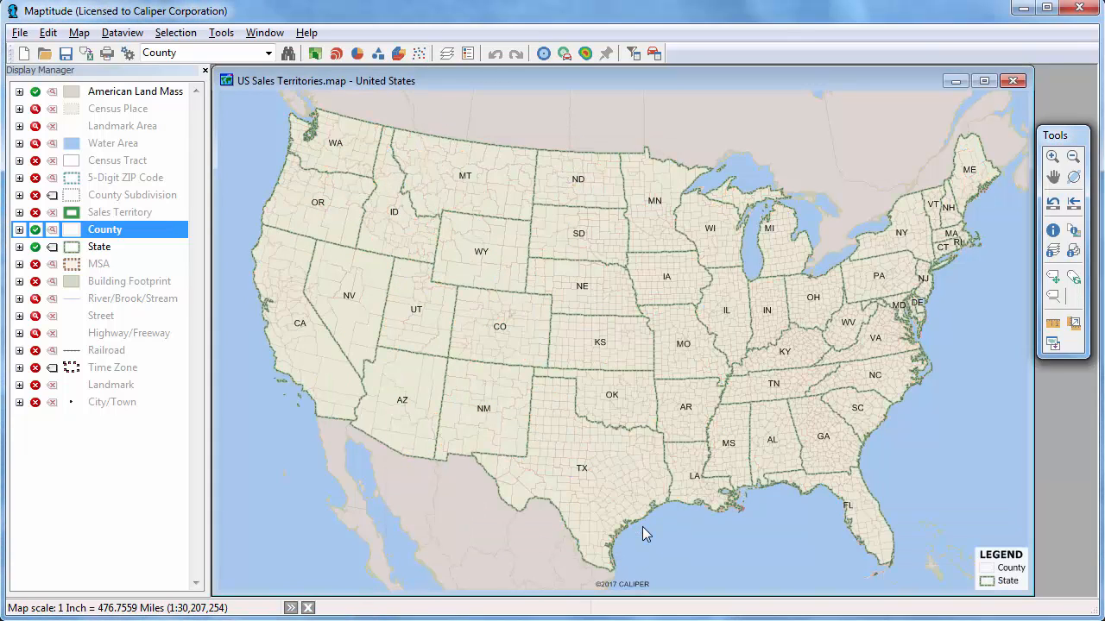
Remove the dot density theme from the County layer
{"action": "left_click", "coordinate": [335, 54]}
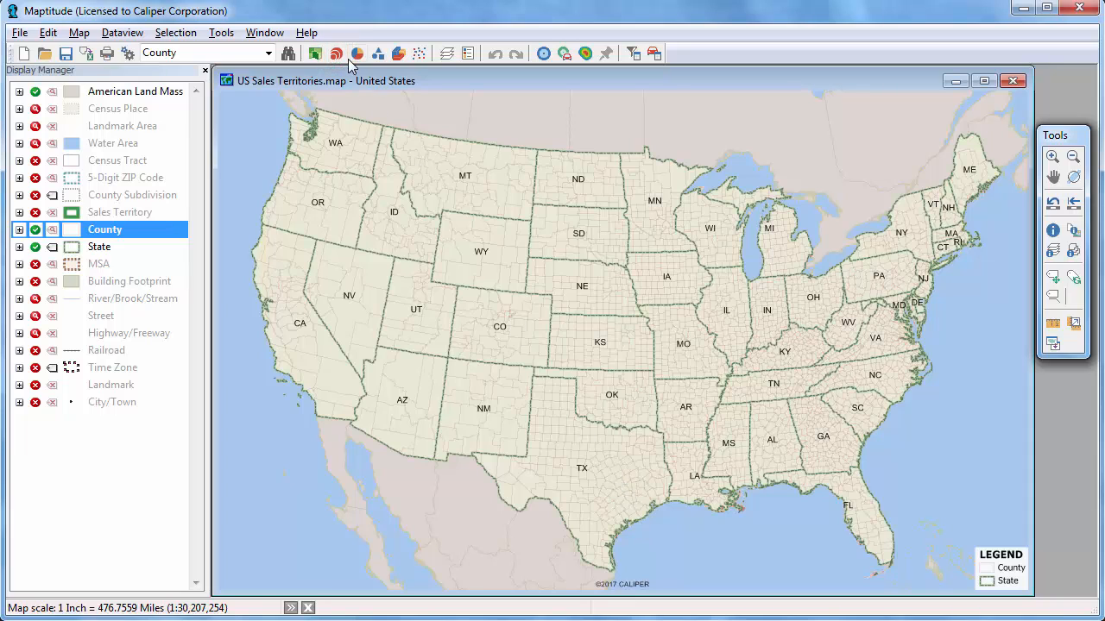
Create a size theme on Population using maroon circles at 75 opacity
{"action": "left_click", "coordinate": [335, 53]}
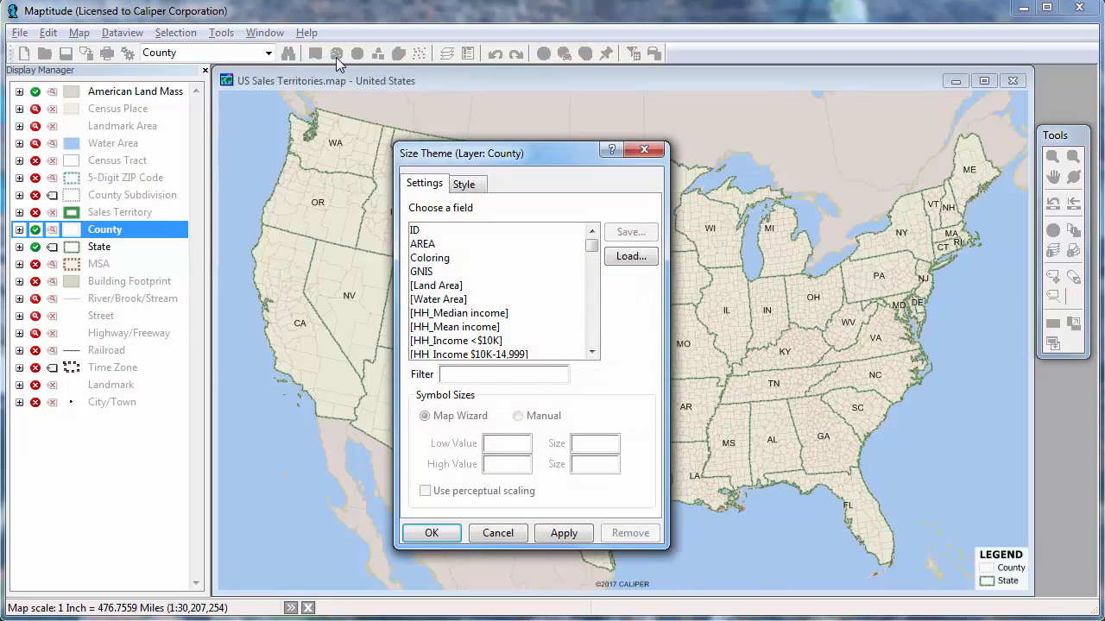
{"action": "scroll", "scroll_direction": "down", "scroll_amount": 3}
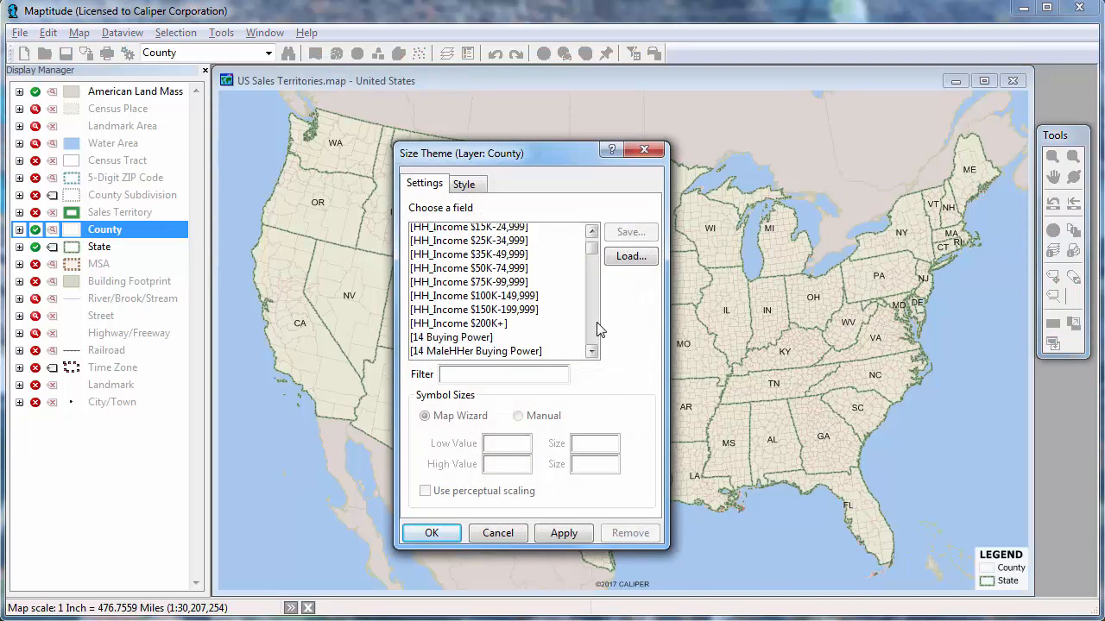
{"action": "left_click", "coordinate": [435, 300]}
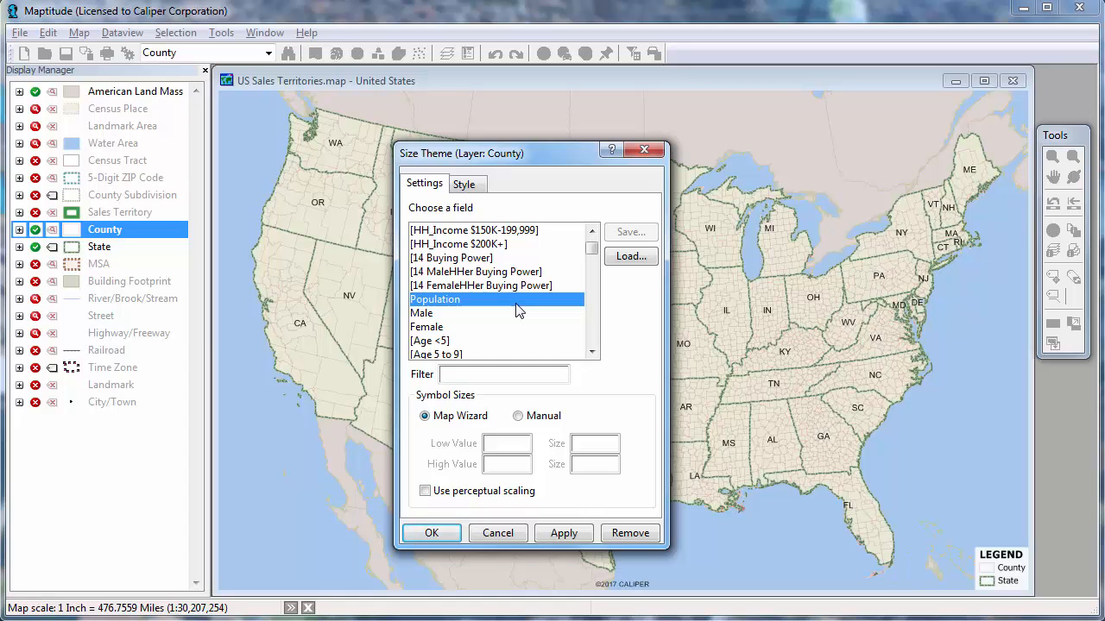
{"action": "mouse_move", "coordinate": [480, 201]}
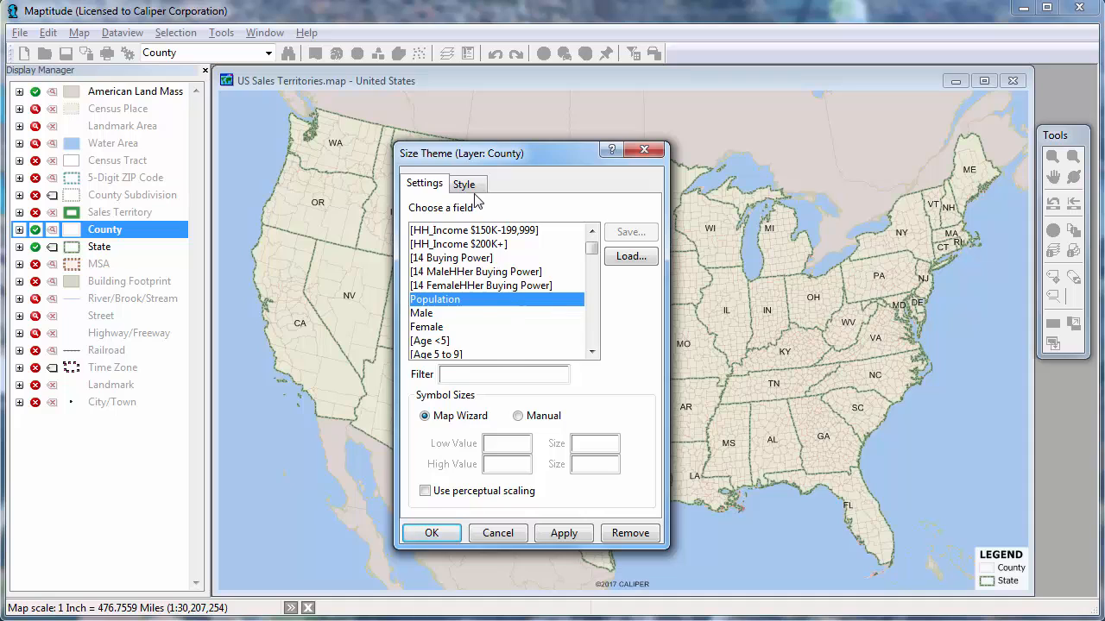
{"action": "left_click", "coordinate": [463, 183]}
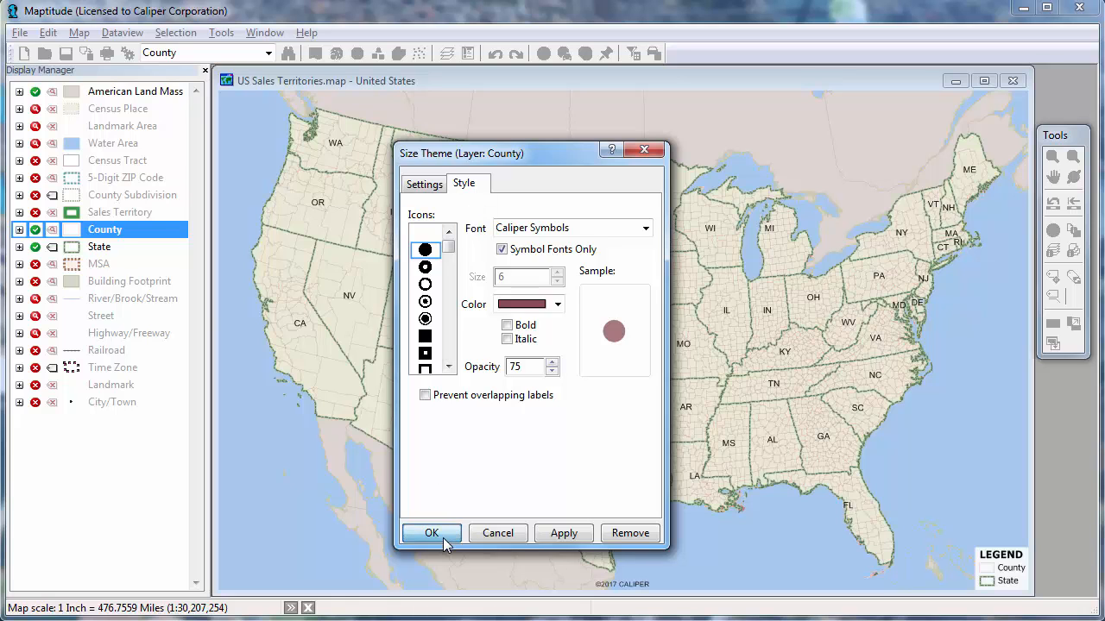
{"action": "left_click", "coordinate": [432, 532]}
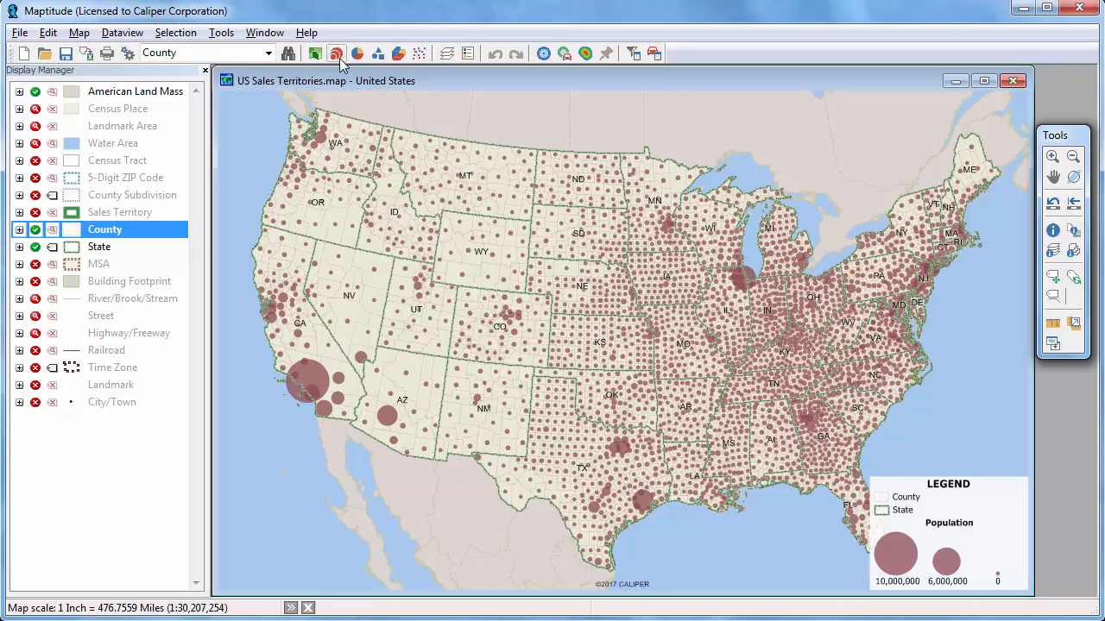
Rescale the circles manually from size 2 at value 0 to size 50 at 10,038,388
{"action": "left_click", "coordinate": [337, 54]}
{"action": "type", "text": "50"}
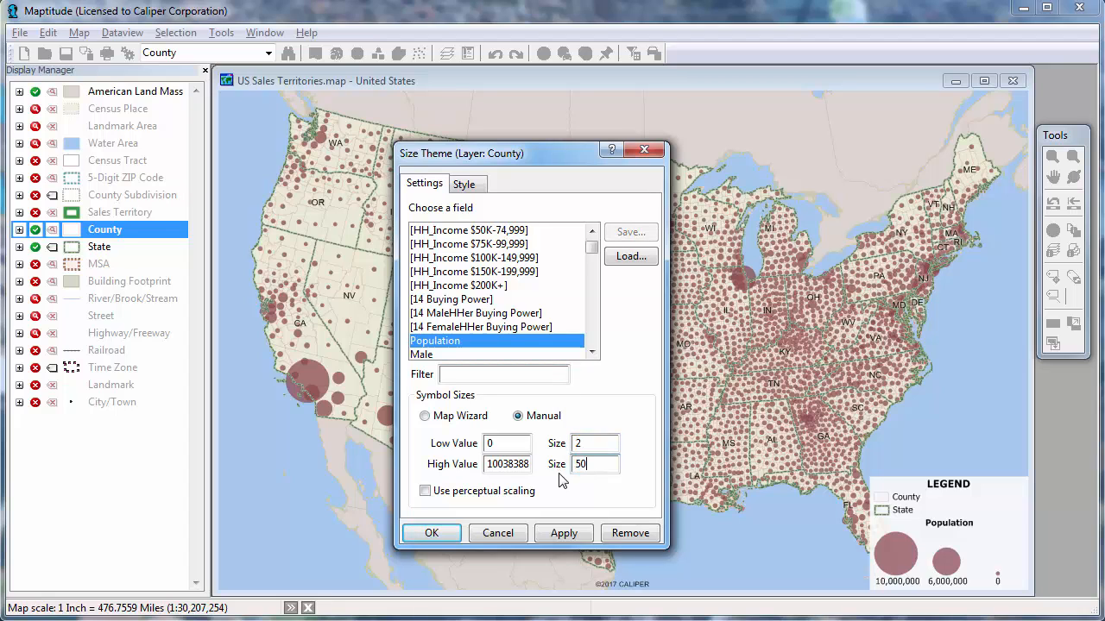
{"action": "left_click", "coordinate": [431, 531]}
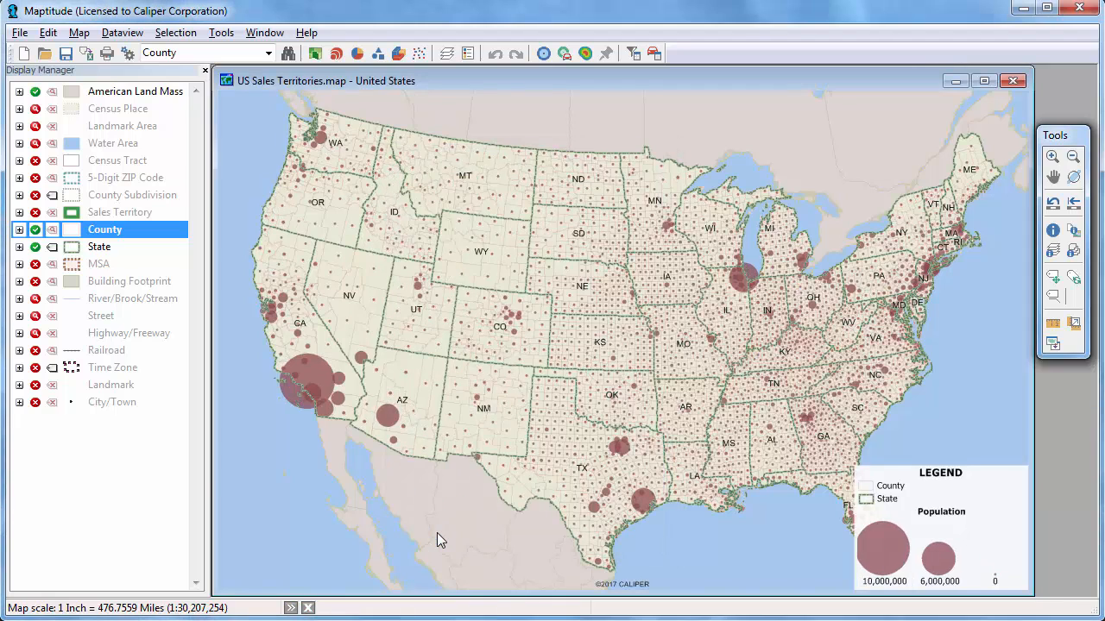